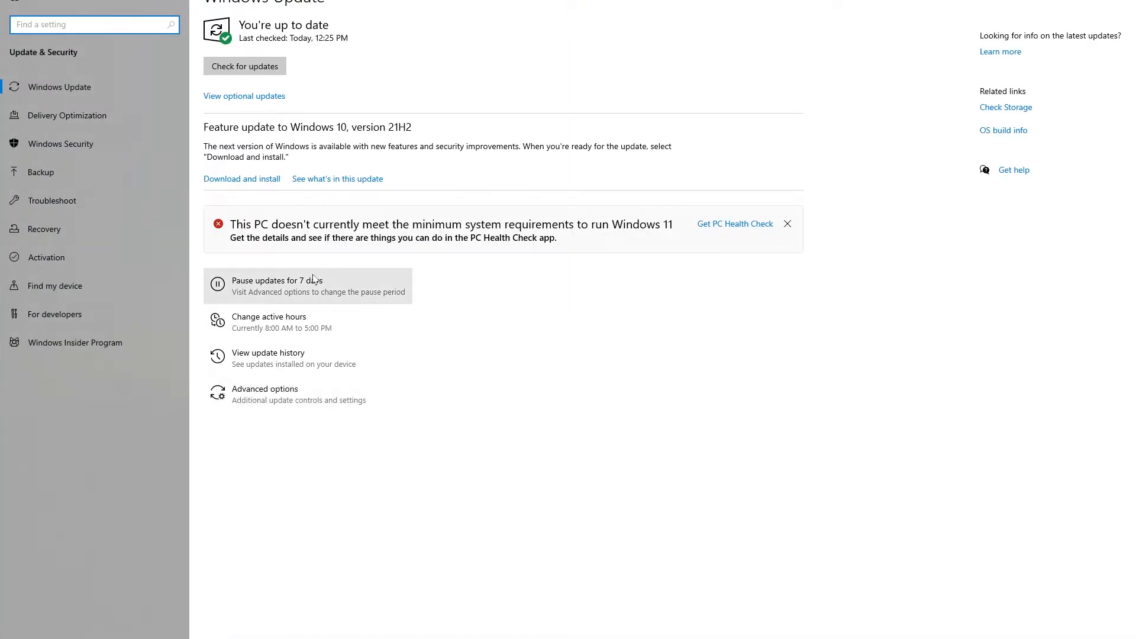
mouse_move(358, 232)
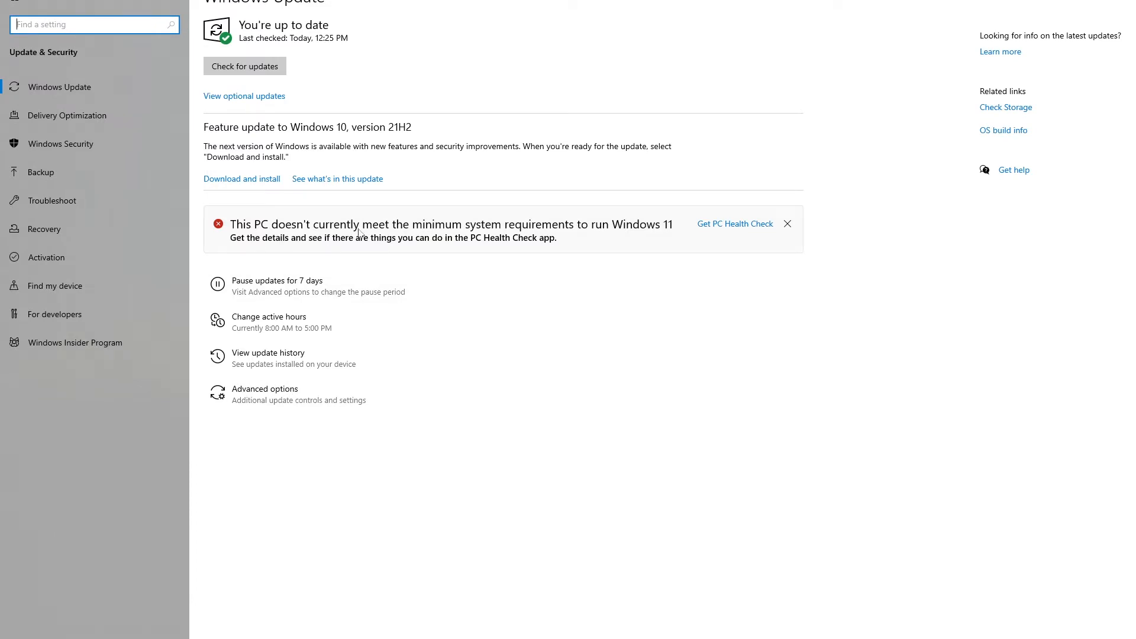
mouse_move(569, 231)
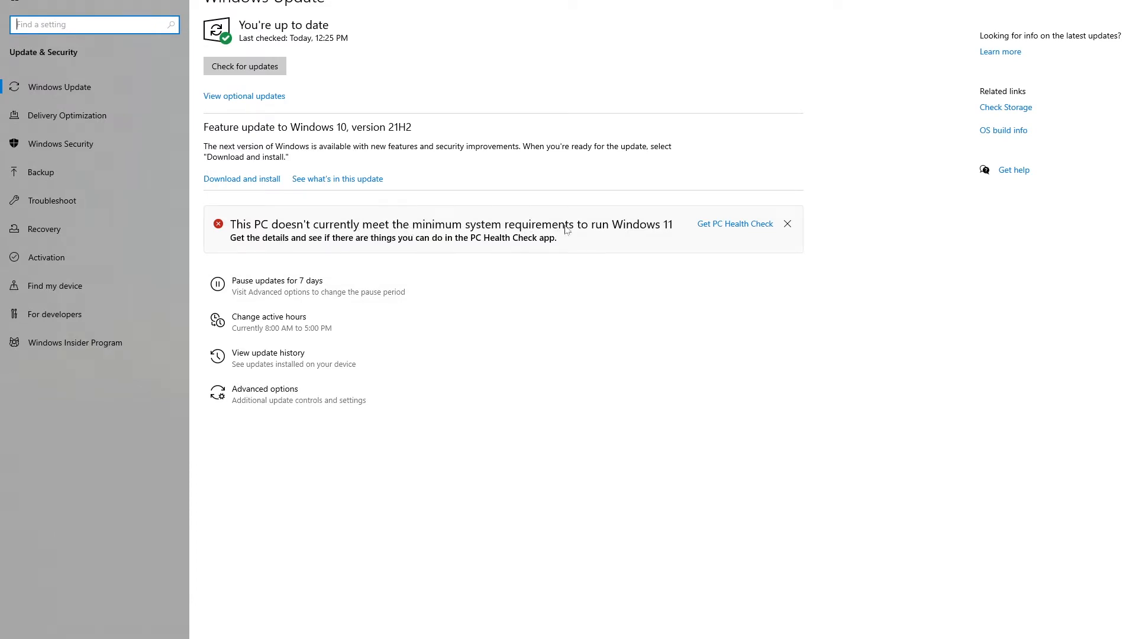
mouse_move(704, 247)
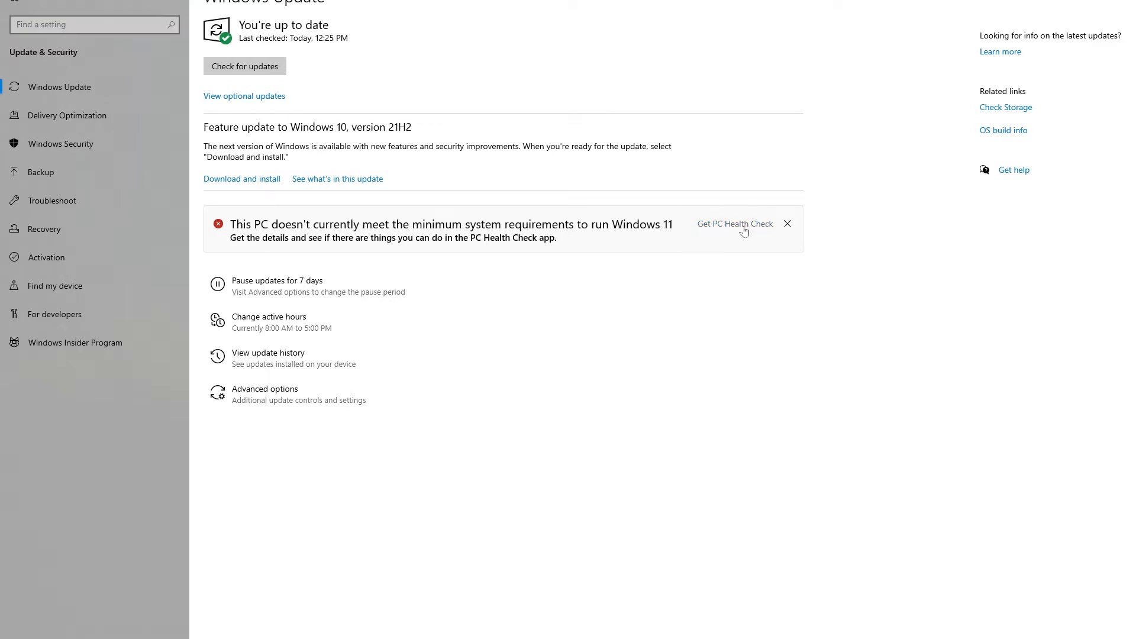
- Download WindowsPCHealthCheckSetup.msi and start installing it from the Downloads folder
left_click(734, 223)
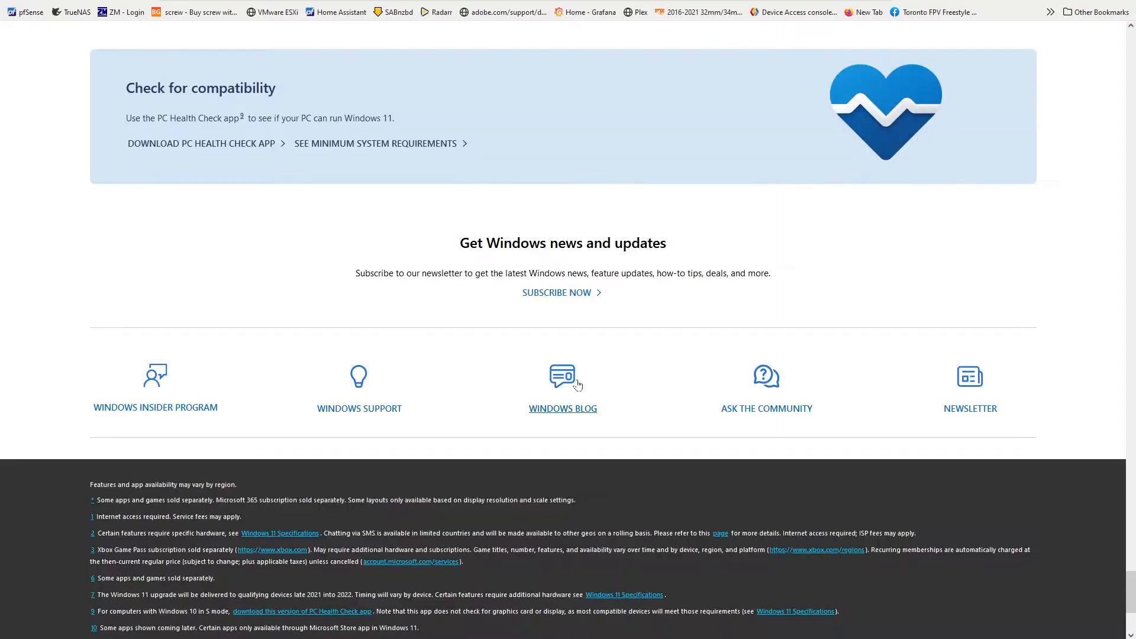
mouse_move(192, 151)
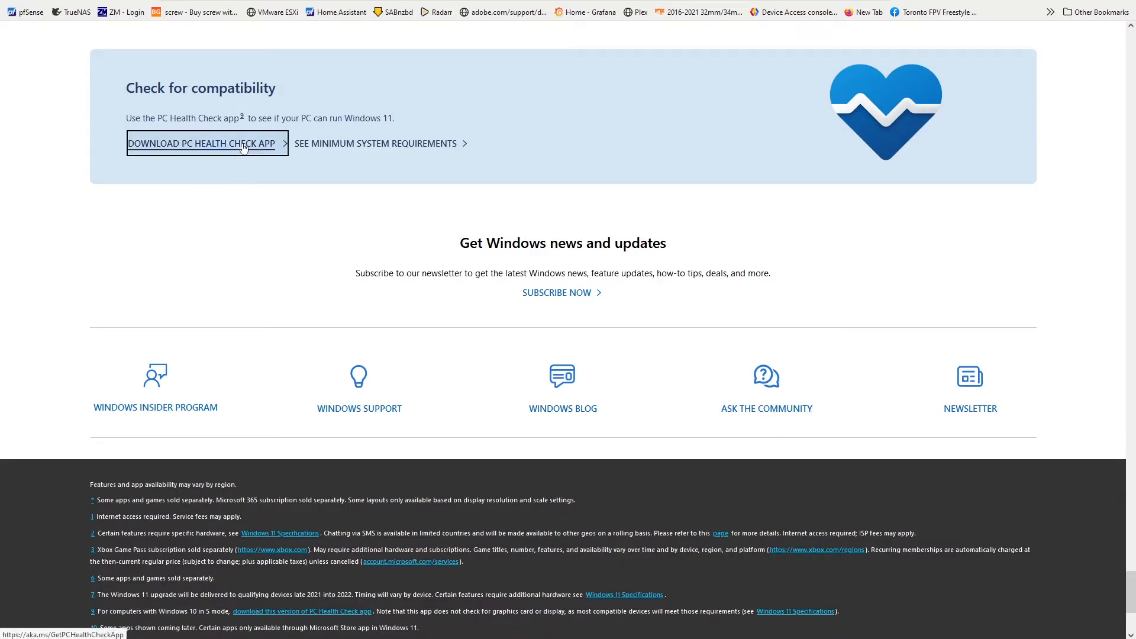
mouse_move(579, 353)
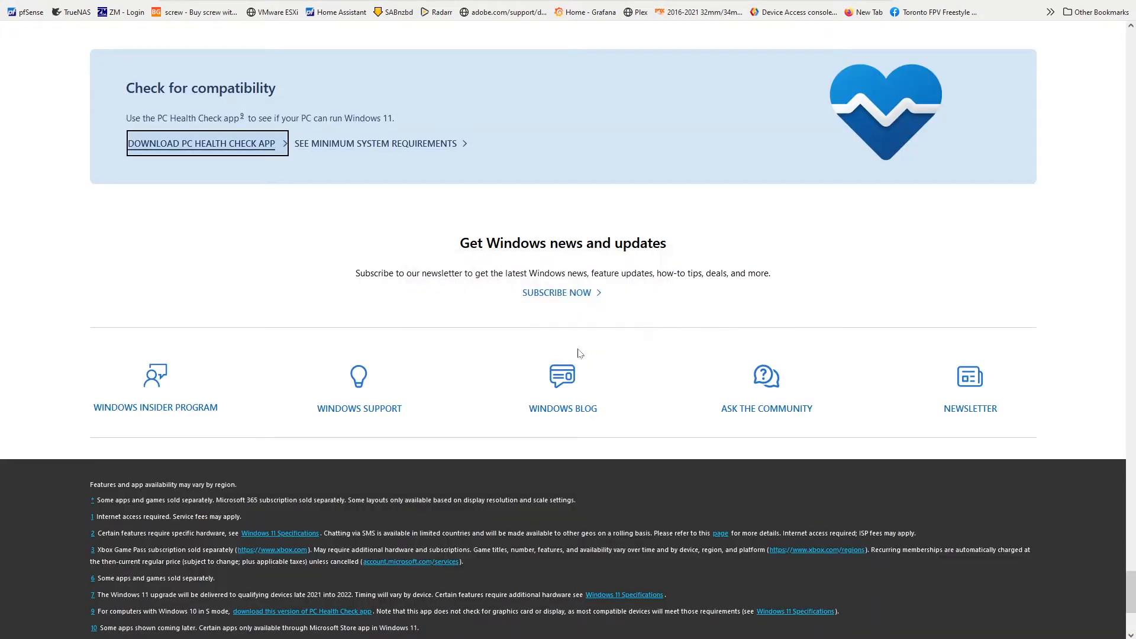
mouse_move(1020, 5)
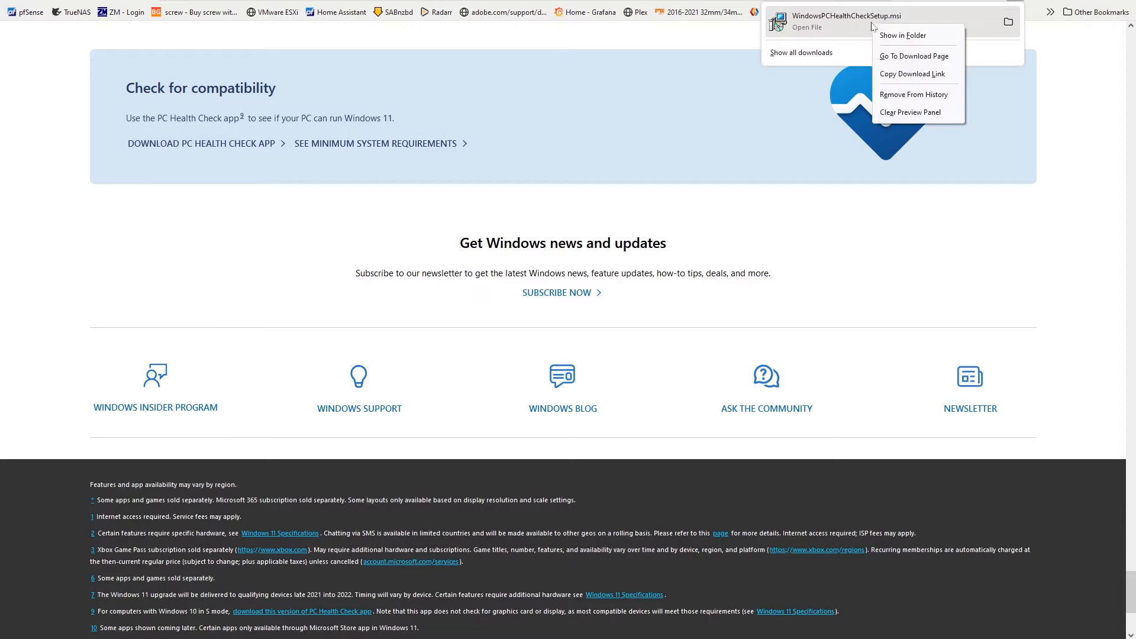
left_click(904, 35)
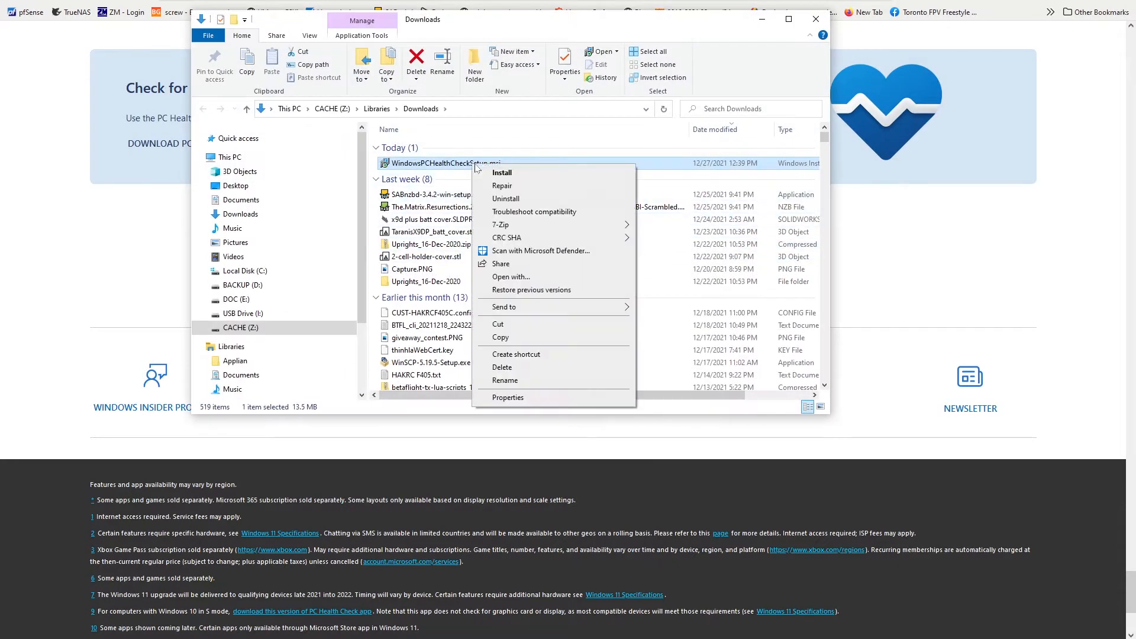
left_click(502, 173)
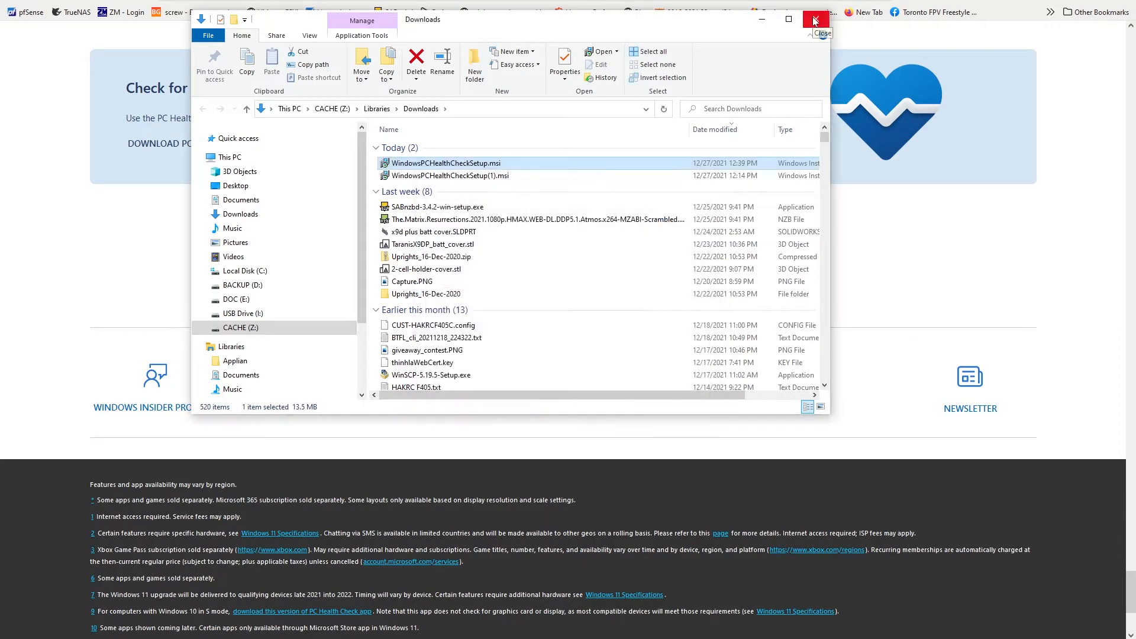
- Run Check now, which reports Secure Boot unsupported and TPM 2.0 not detected
left_click(815, 20)
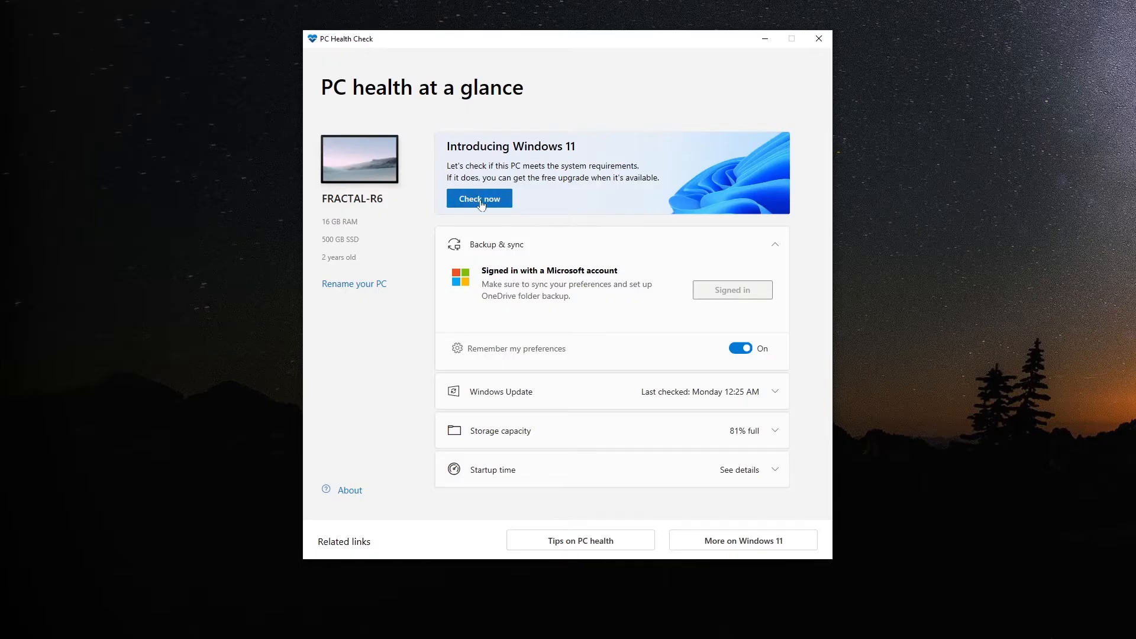
left_click(479, 197)
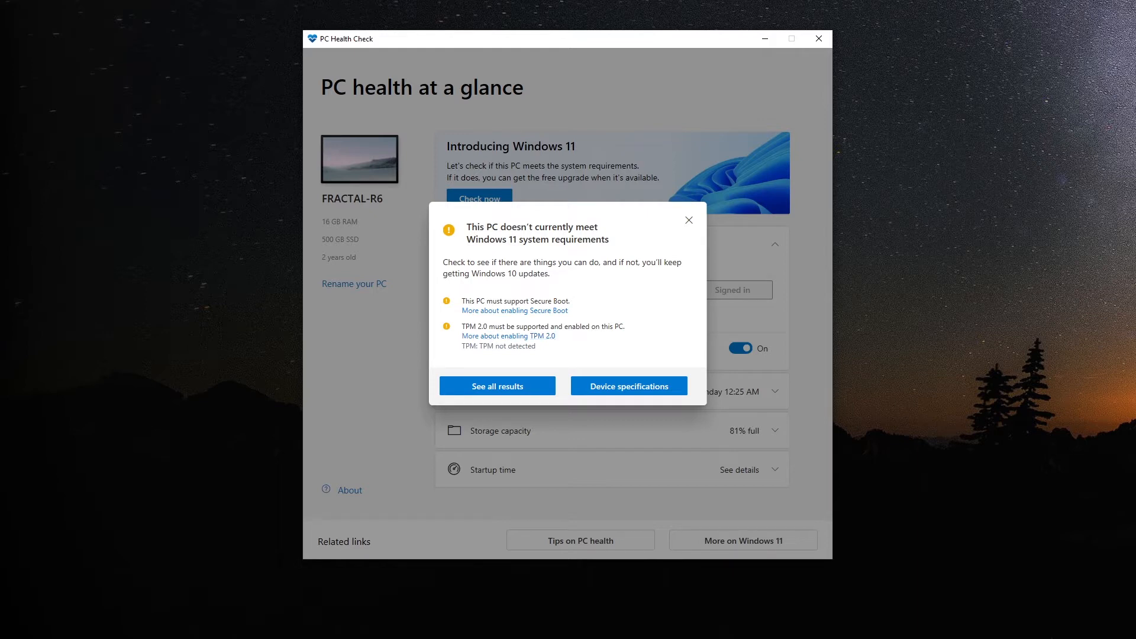
mouse_move(654, 247)
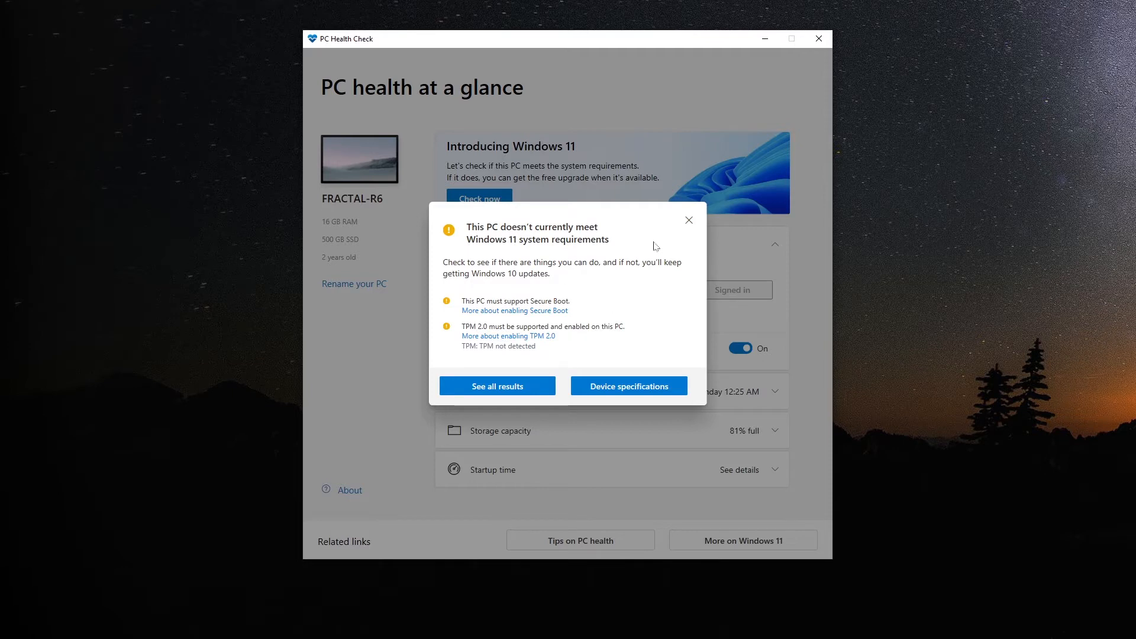
mouse_move(689, 220)
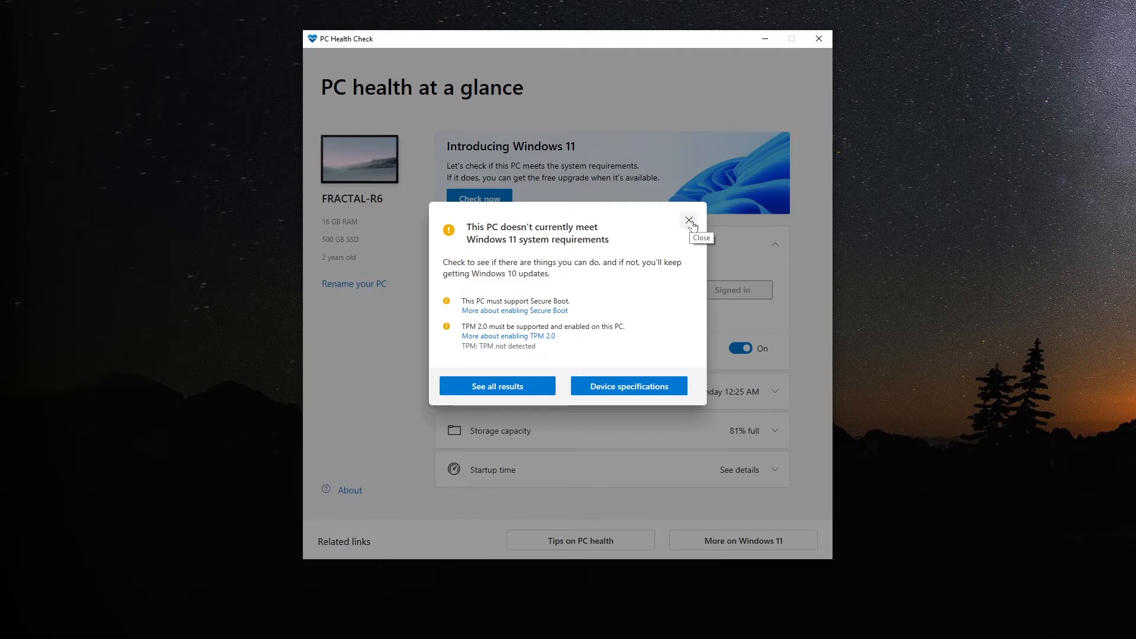
mouse_move(700, 236)
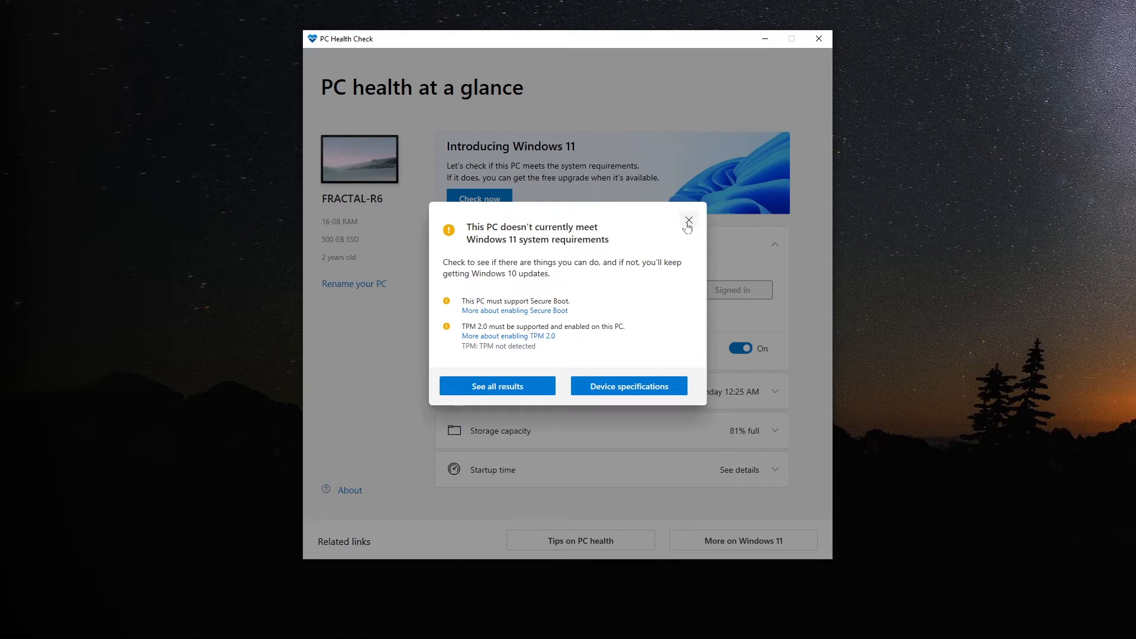
mouse_move(689, 220)
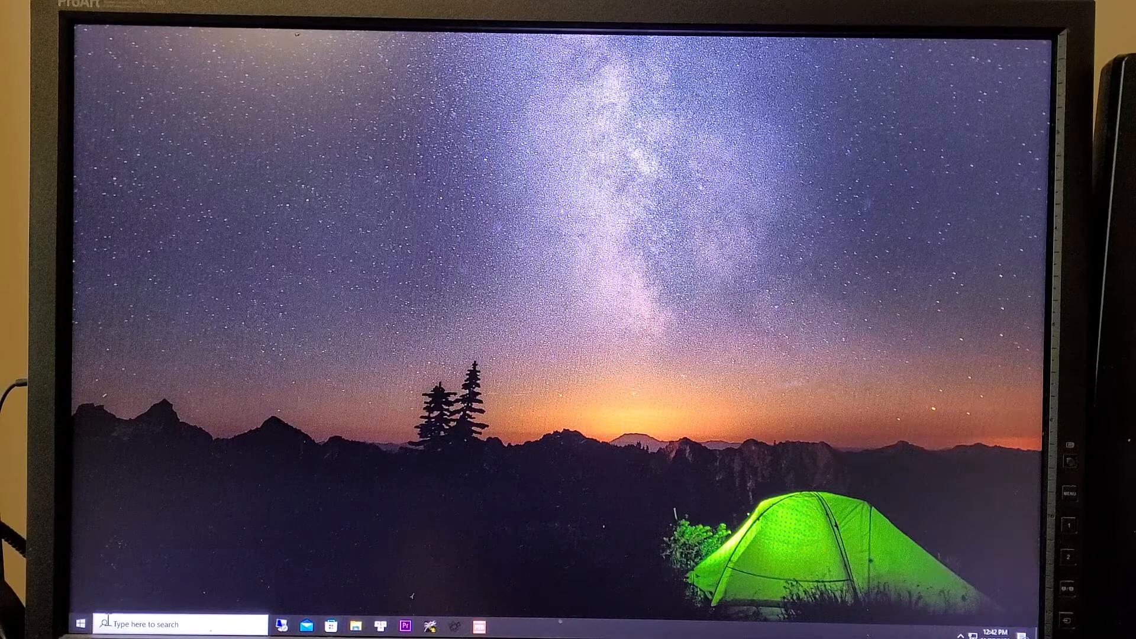
- Restart from the Start menu and enter the AORUS BIOS setup with Delete at boot
left_click(79, 624)
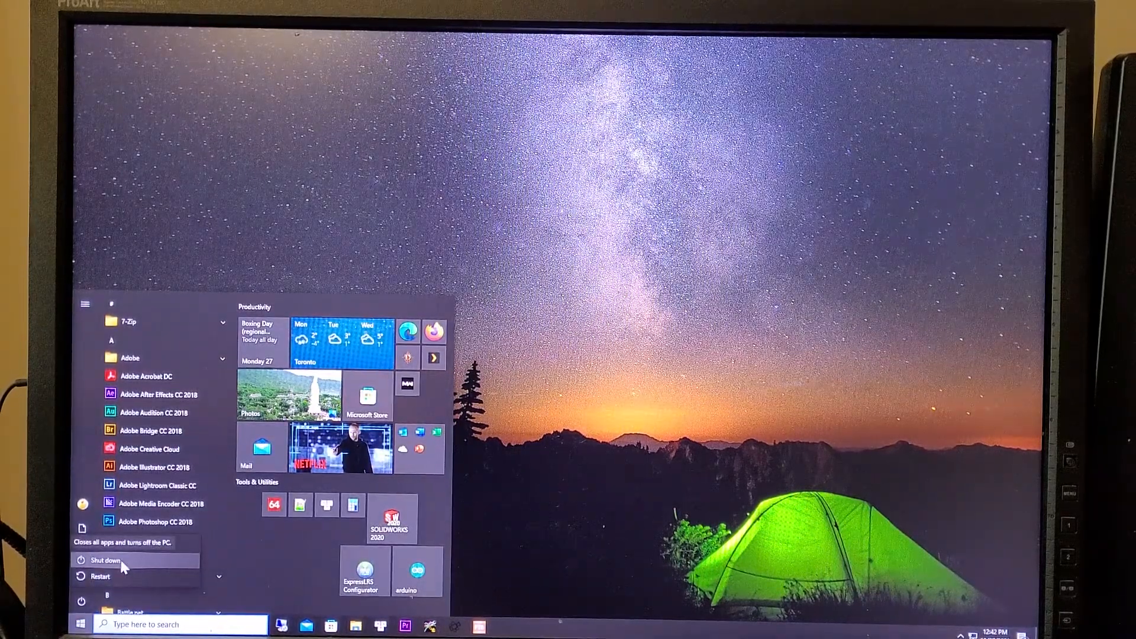
left_click(99, 577)
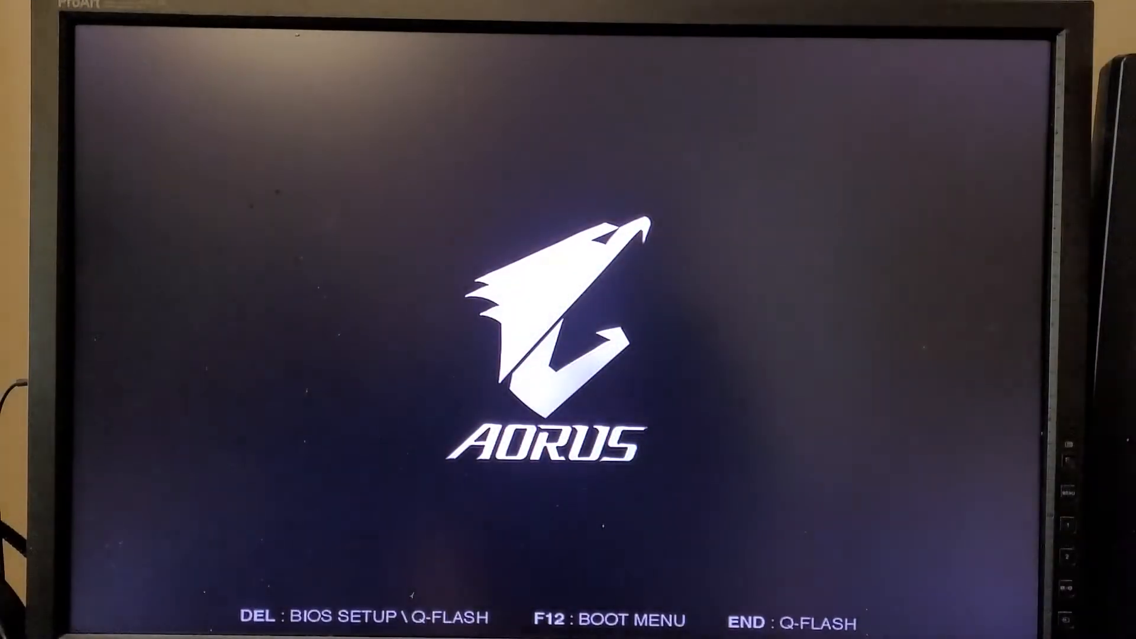
key("Delete")
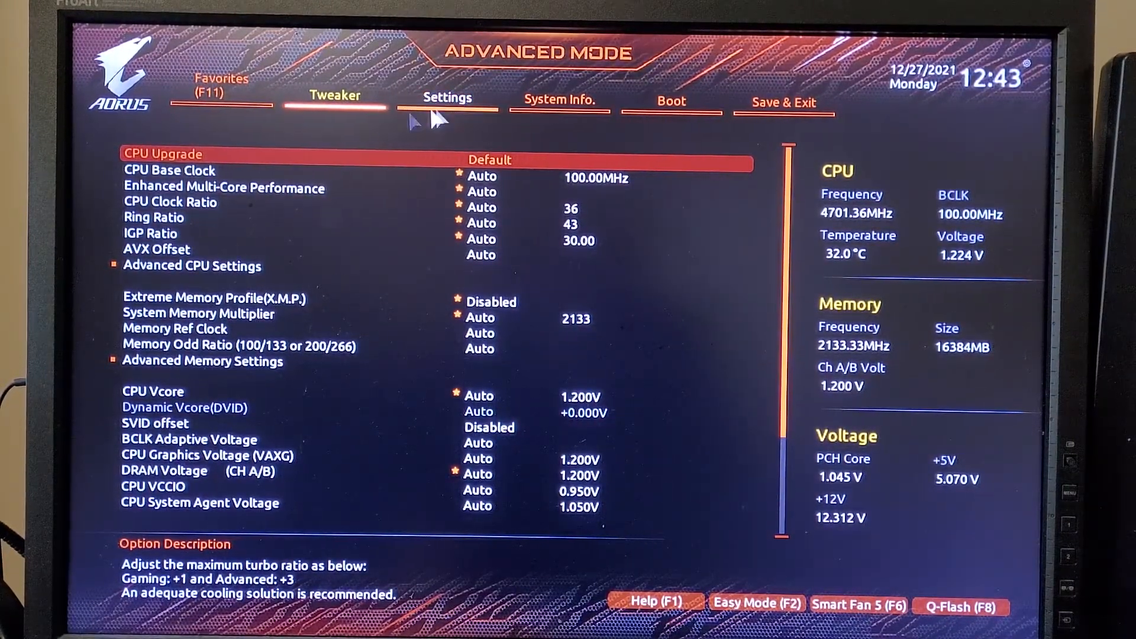
- Under Settings > Miscellaneous, set Intel Platform Trust Technology (PTT) to Enabled
left_click(446, 98)
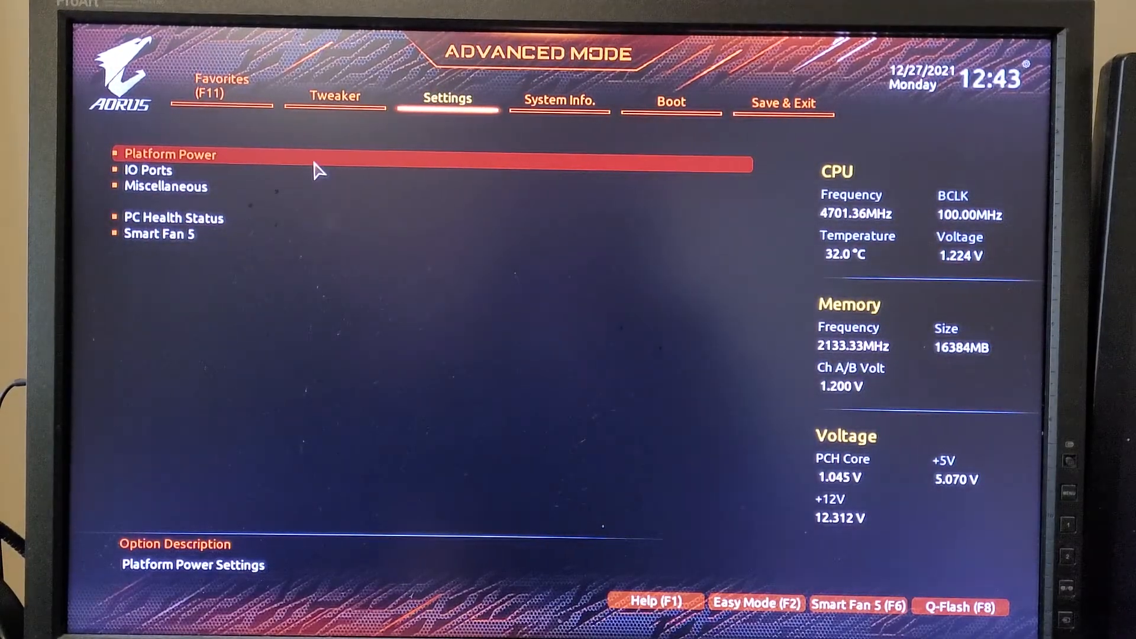
key("down")
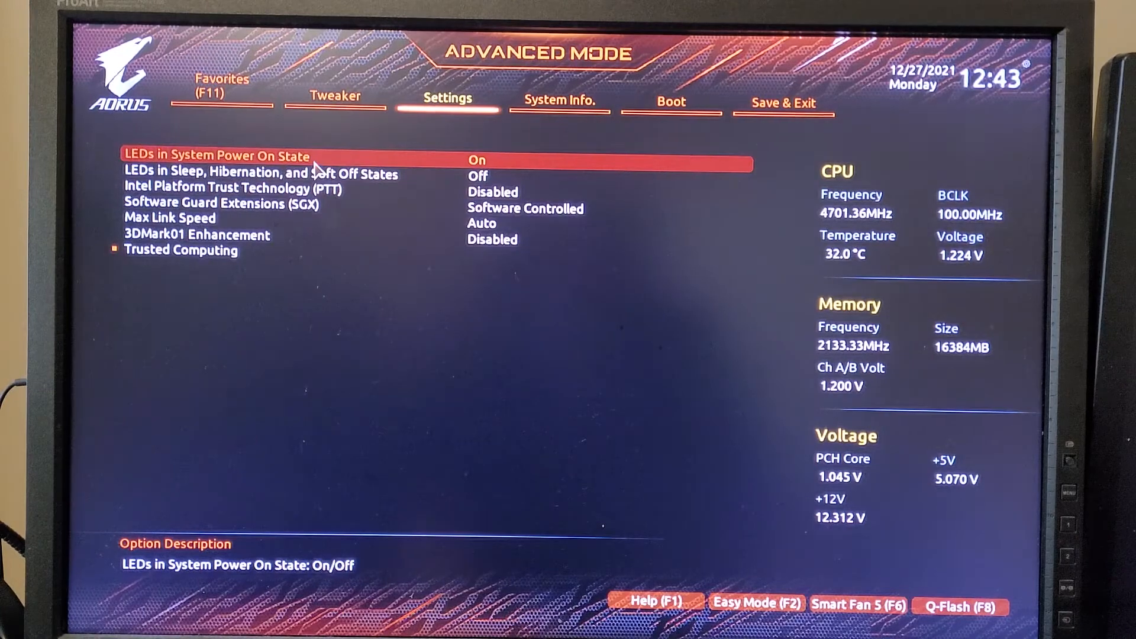
key("down")
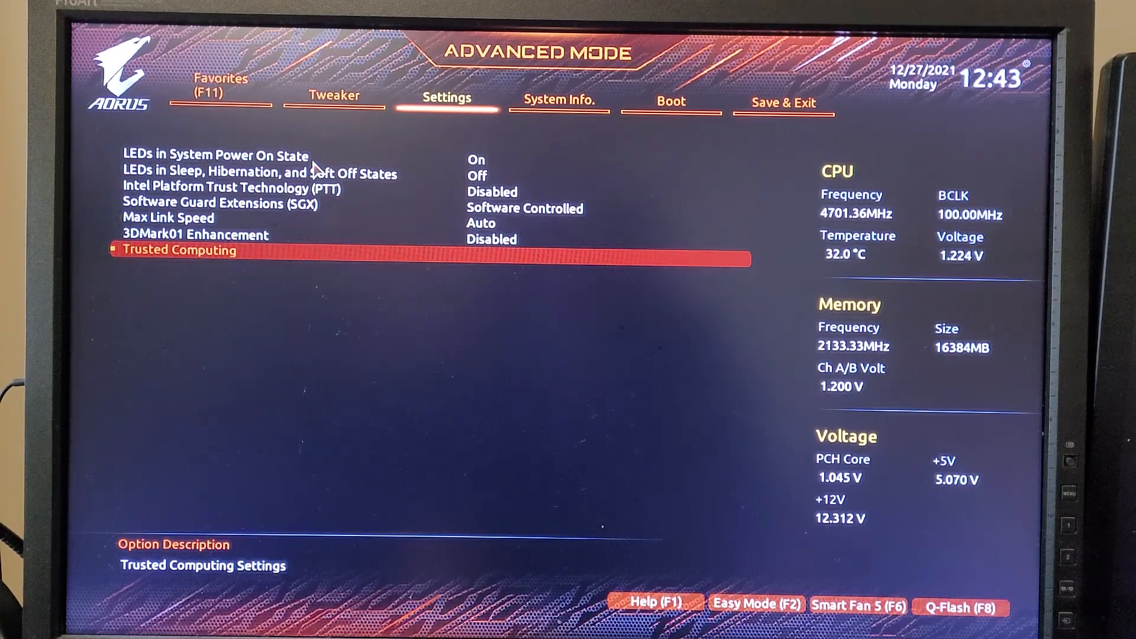
key("up")
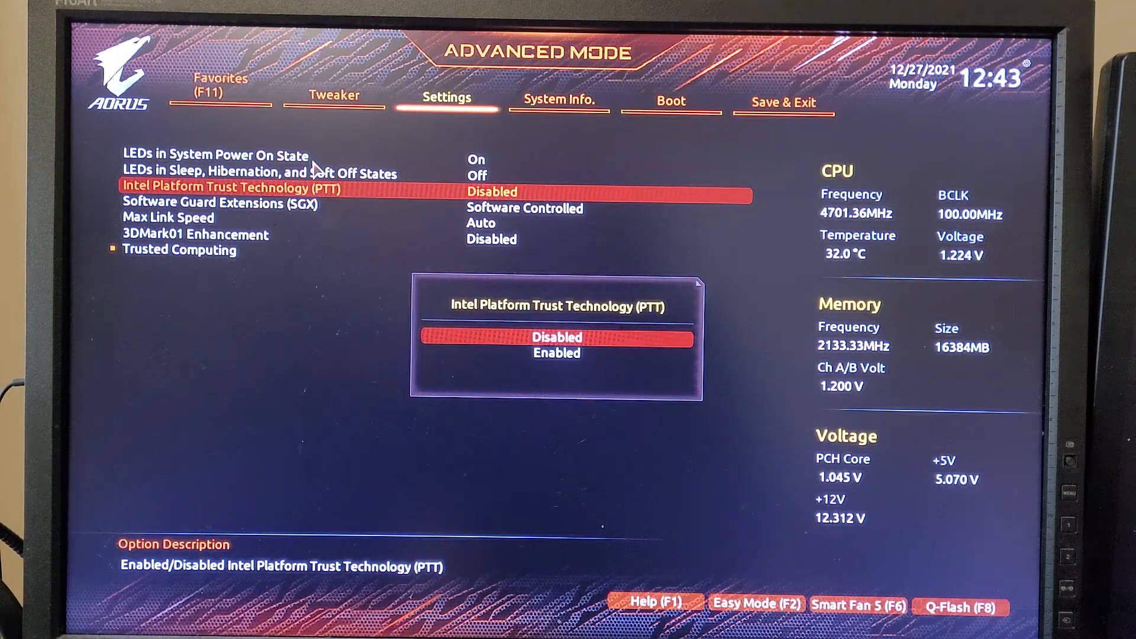
left_click(556, 353)
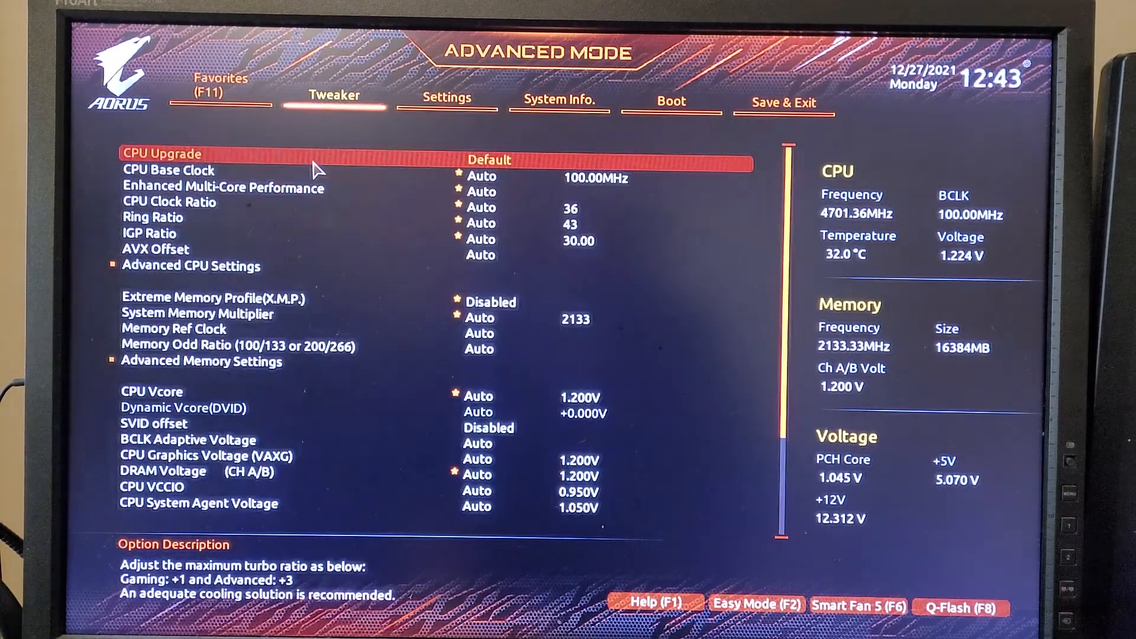
- Save & Exit the BIOS with Yes, rebooting into Windows with PC Health Check open
left_click(670, 102)
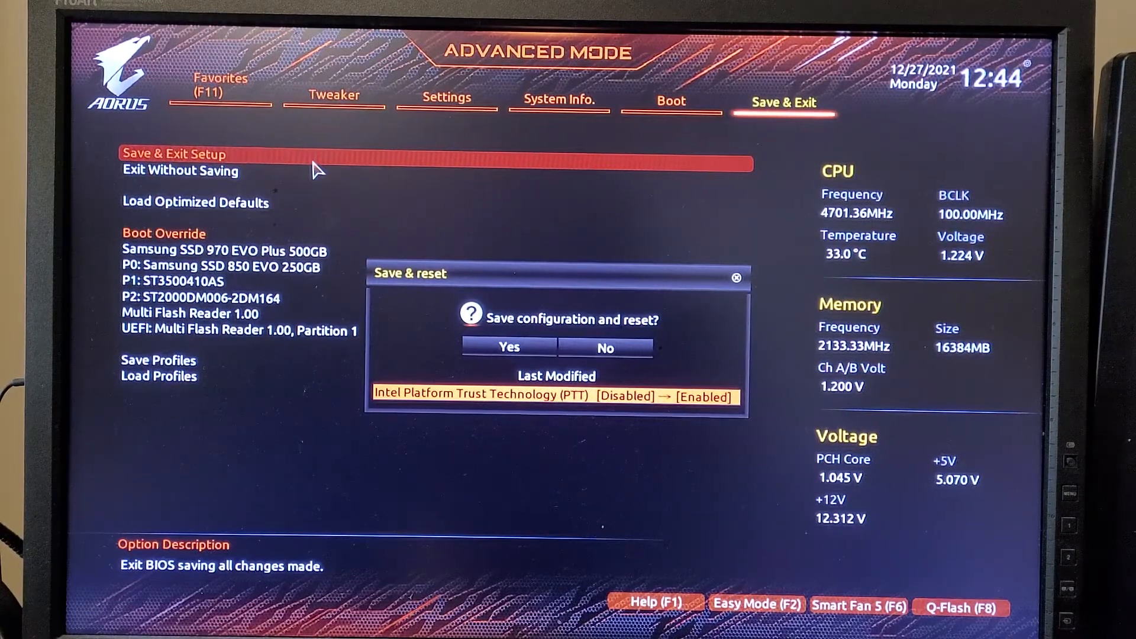
mouse_move(536, 337)
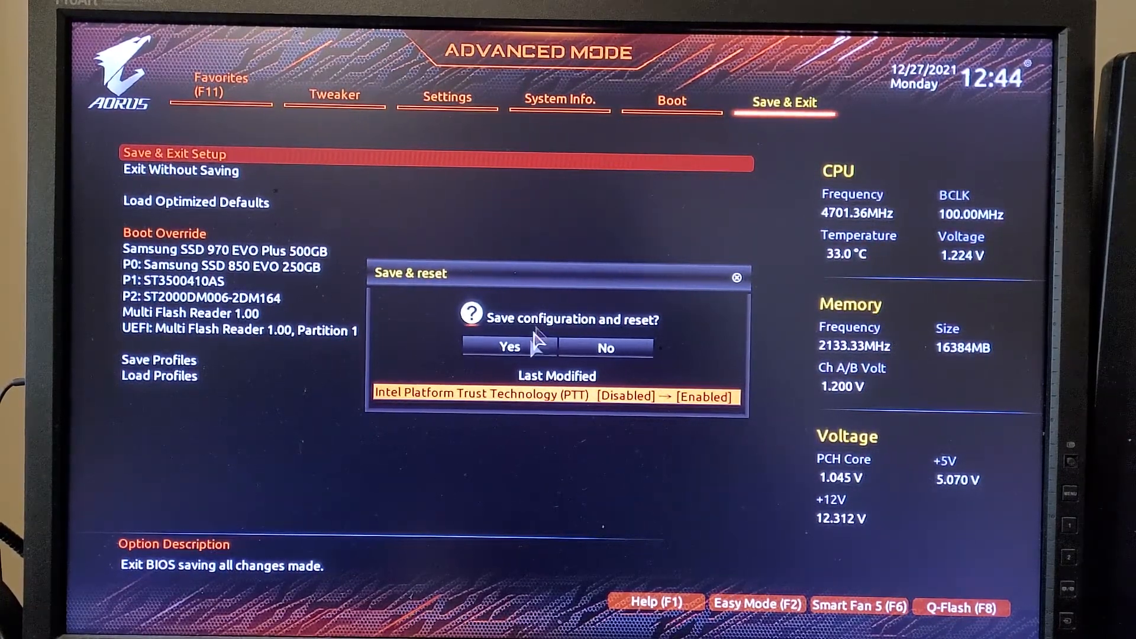
mouse_move(509, 348)
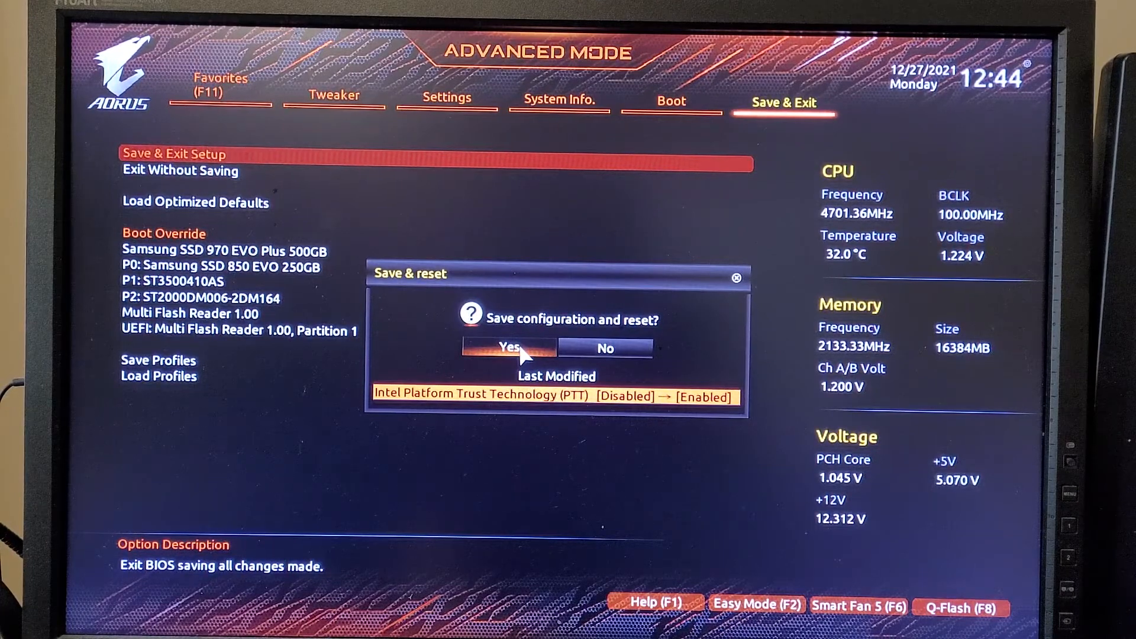
left_click(508, 348)
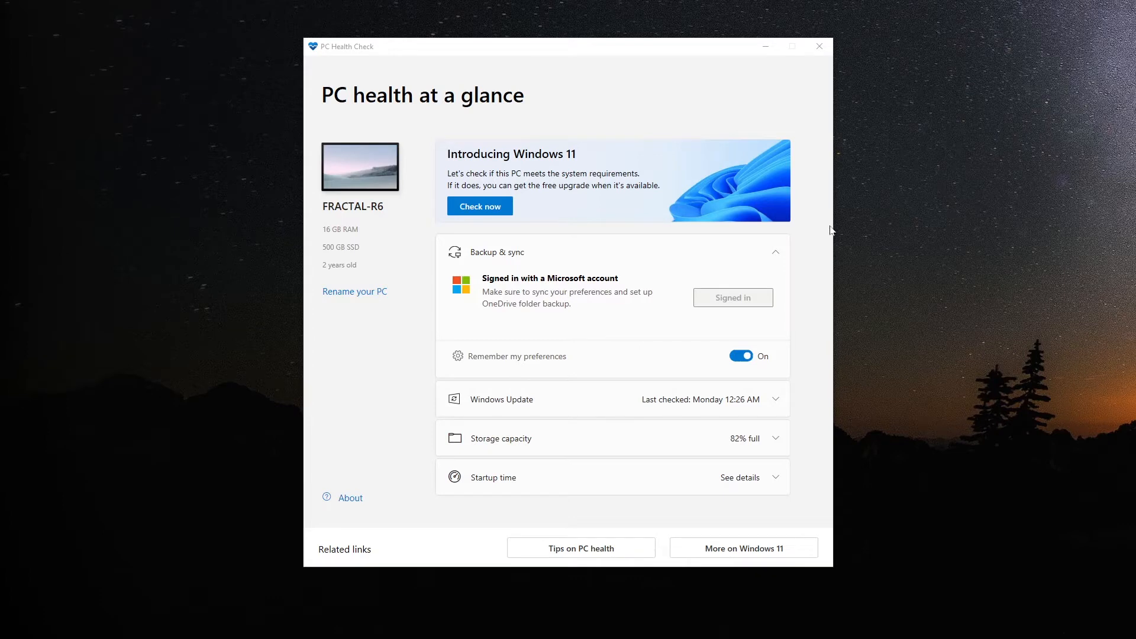
mouse_move(840, 233)
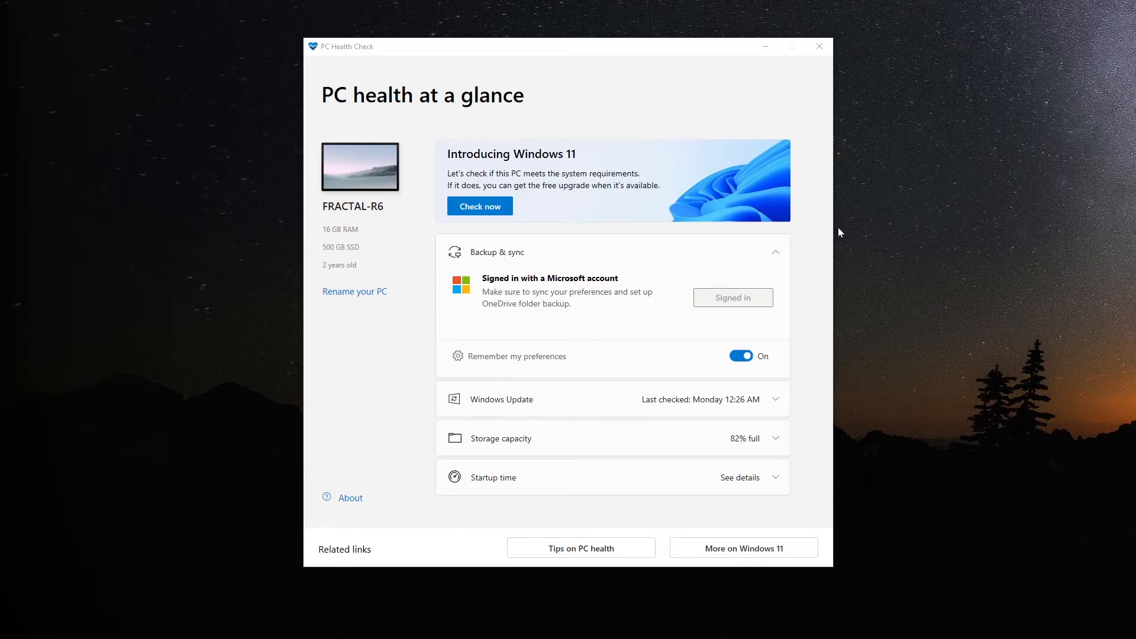
mouse_move(579, 246)
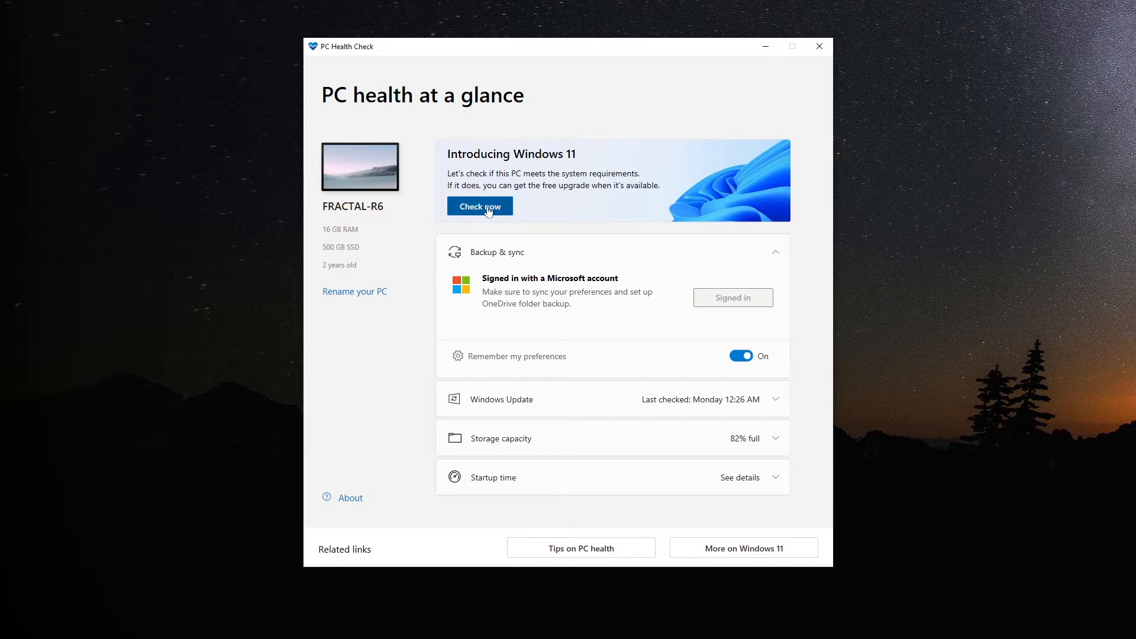
- Rerun the compatibility check, now failing only on Secure Boot, and select those words
left_click(479, 206)
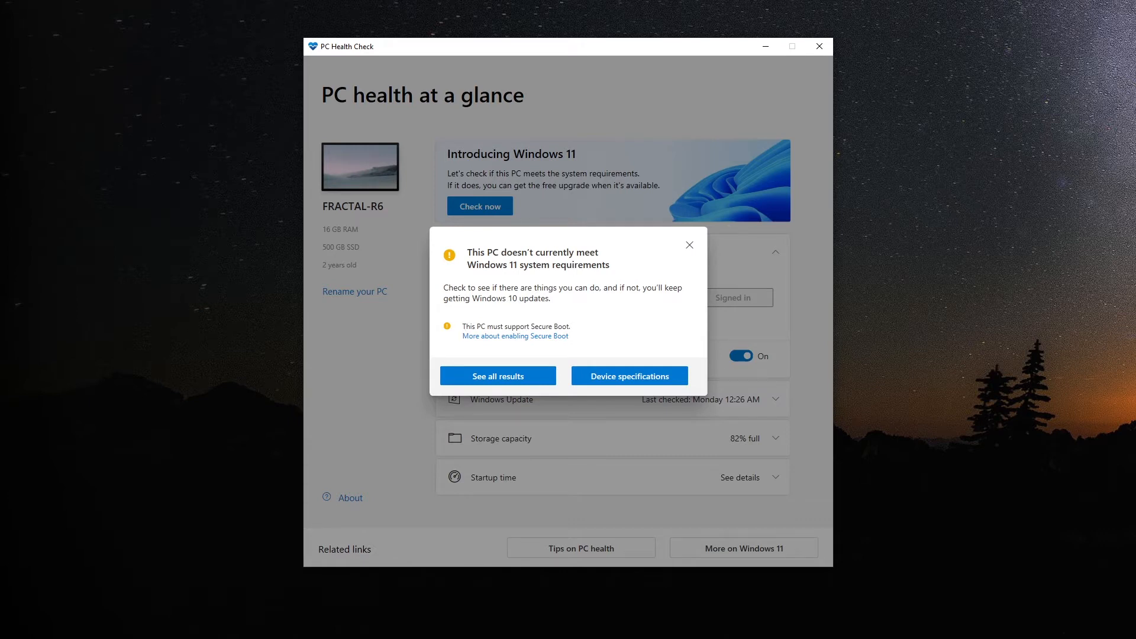
double_click(550, 327)
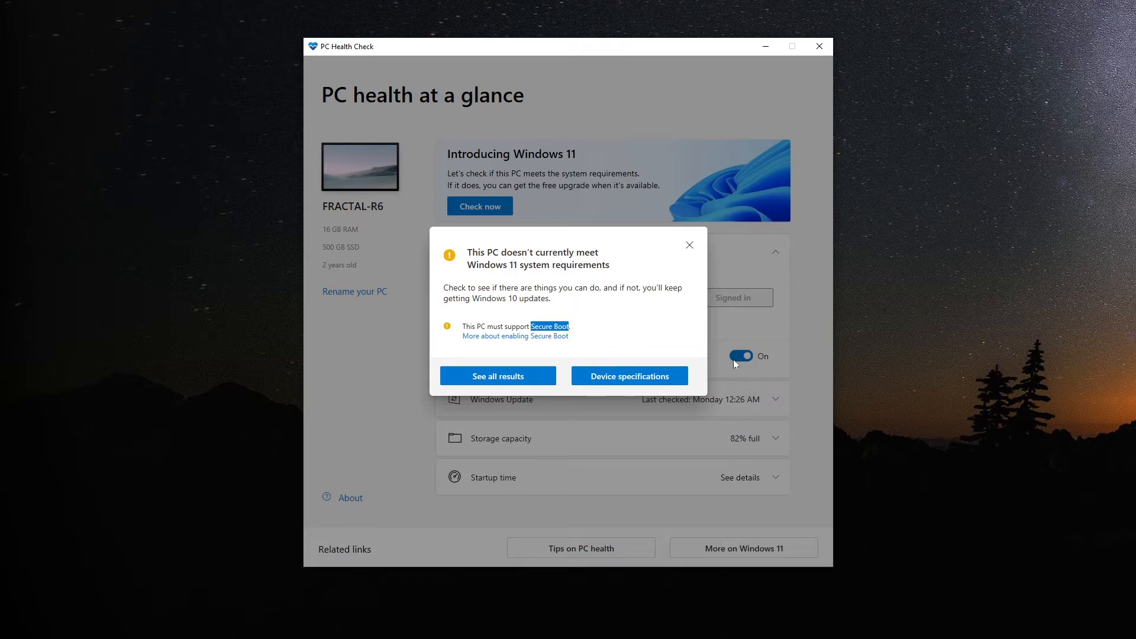
mouse_move(500, 477)
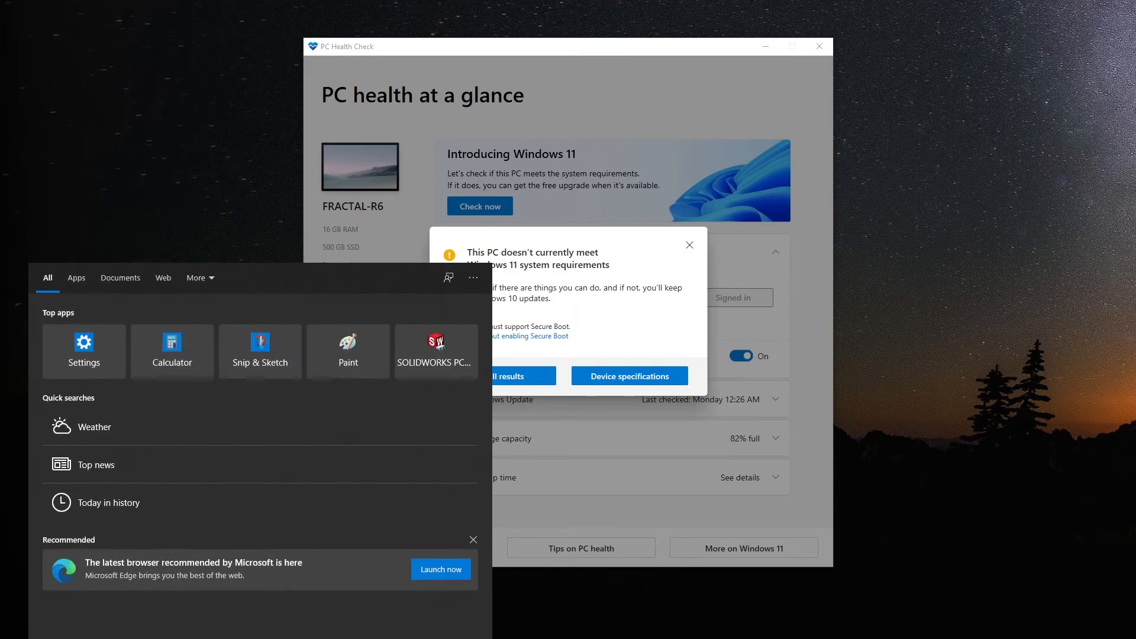
- Search Start for System Information to check BIOS Mode Legacy and Secure Boot State
type("syste")
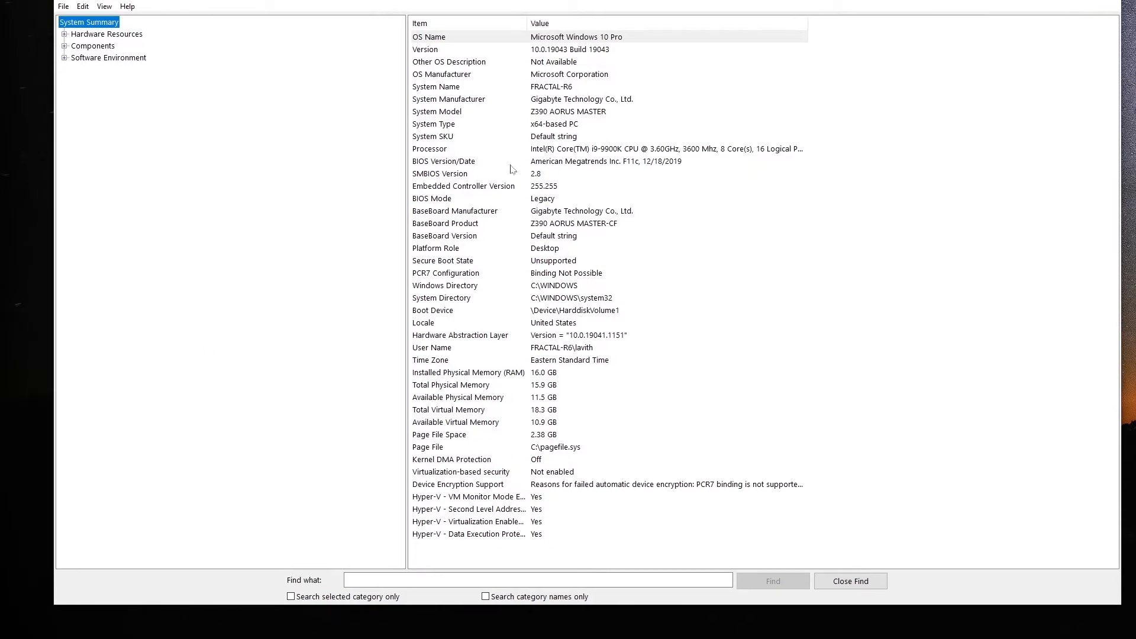
mouse_move(415, 203)
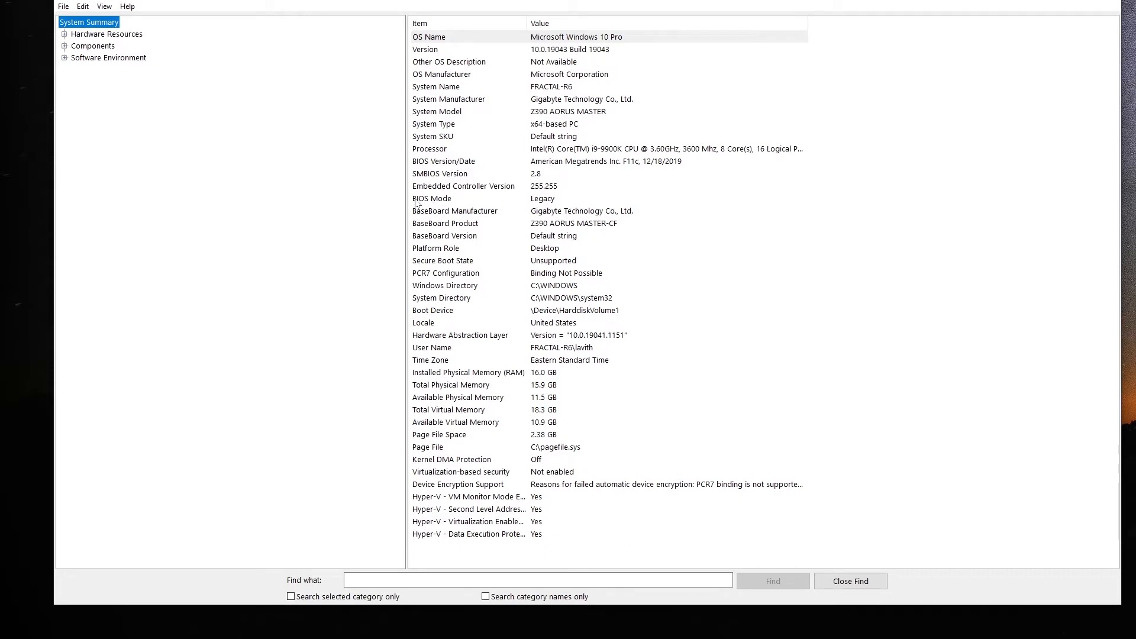
mouse_move(538, 205)
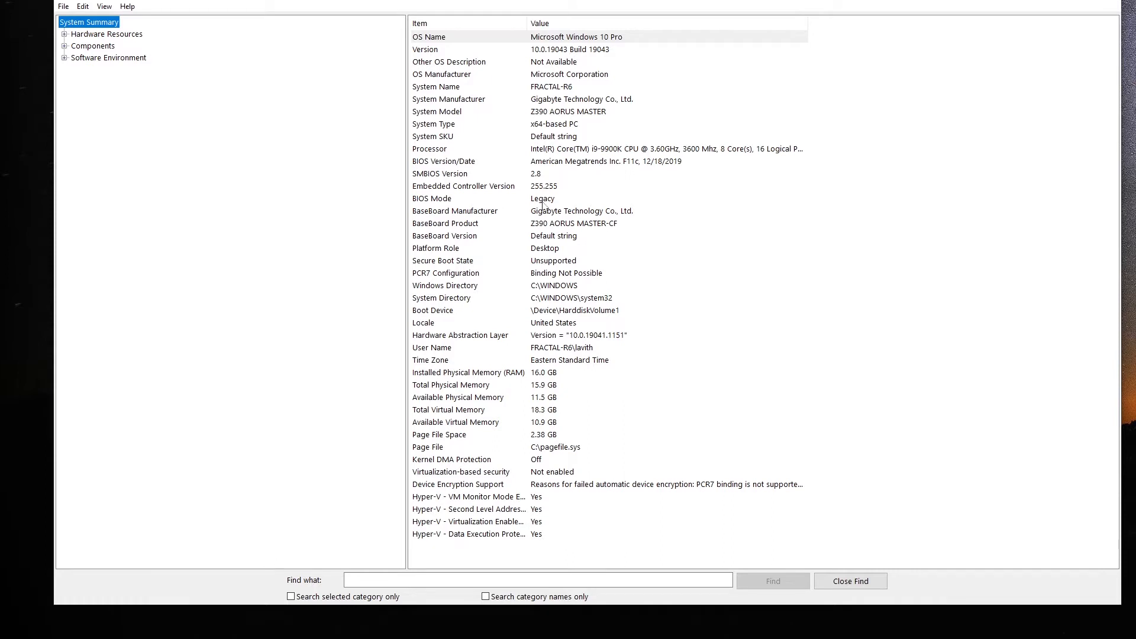
mouse_move(1018, 25)
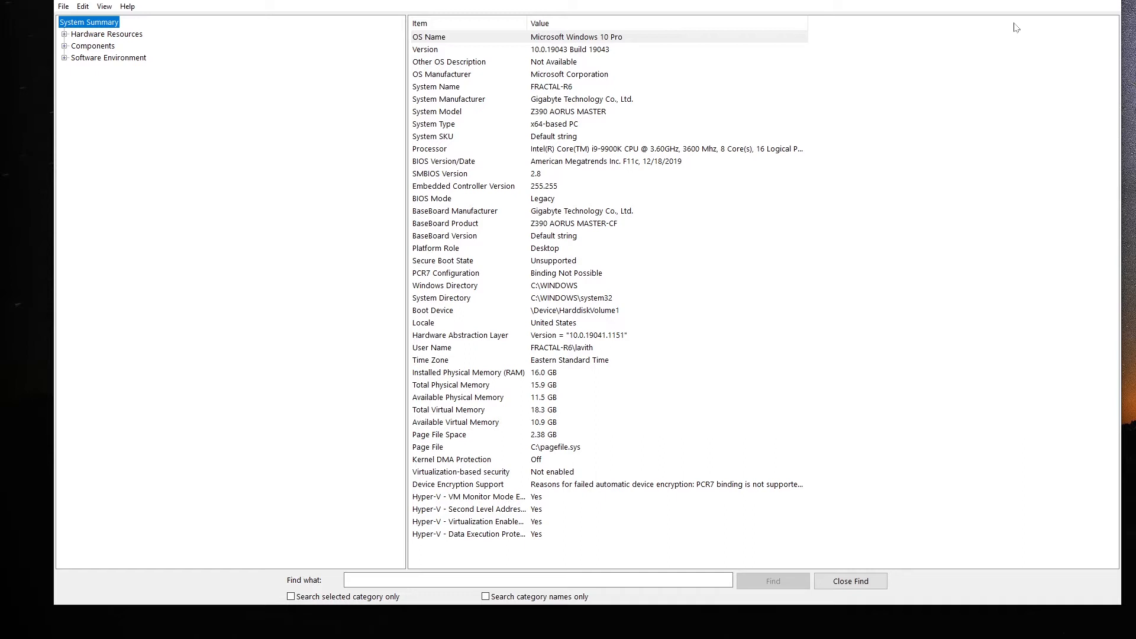
mouse_move(687, 419)
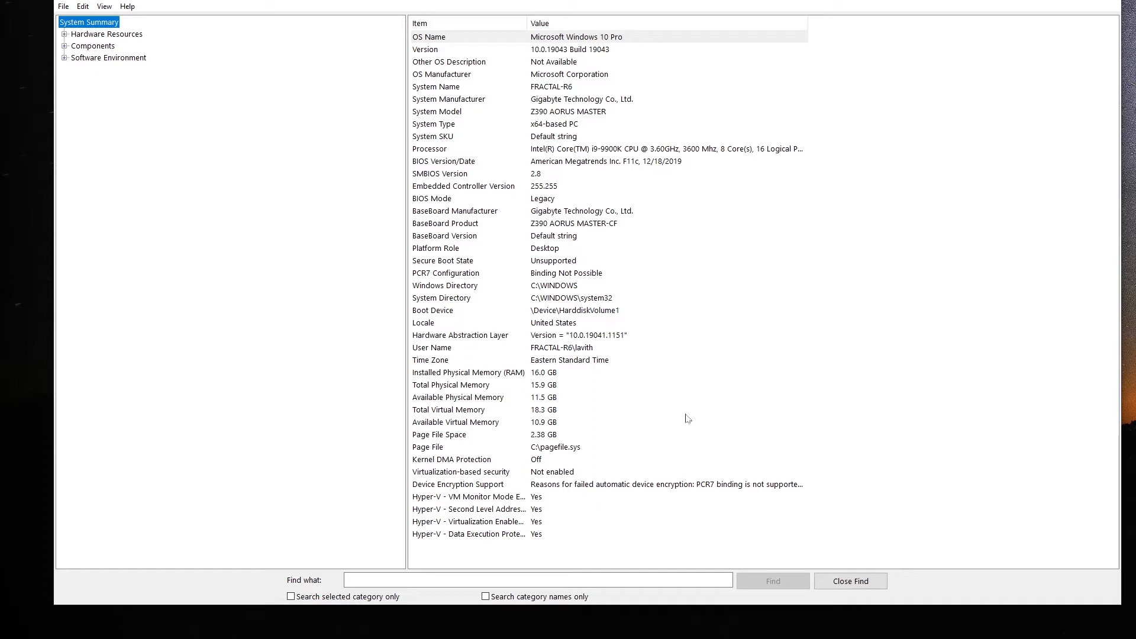
mouse_move(554, 194)
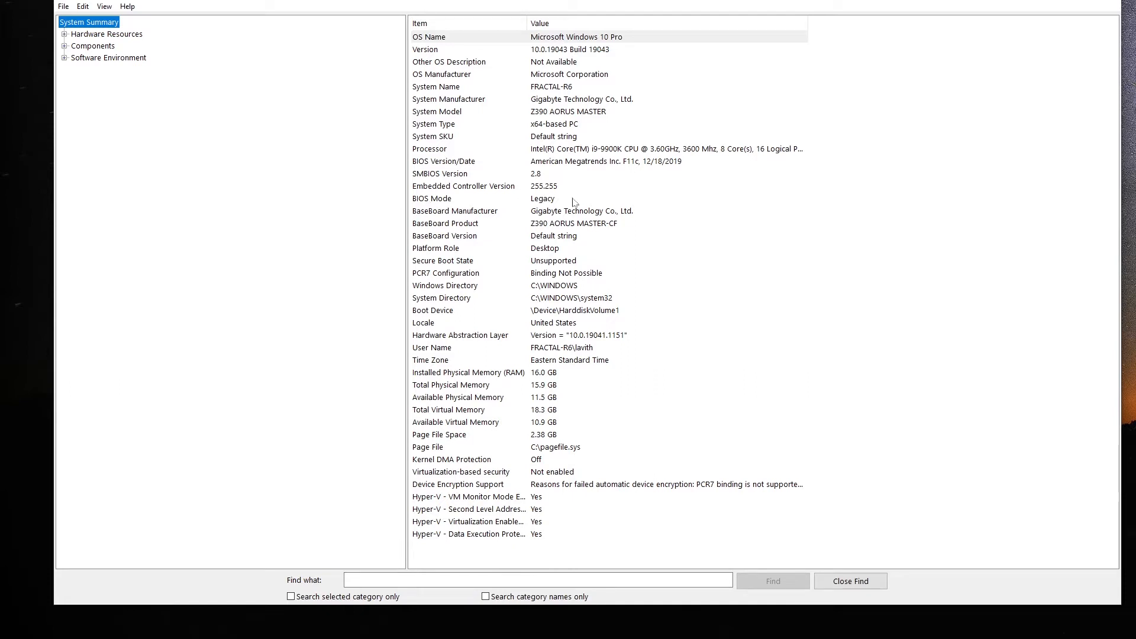
mouse_move(669, 220)
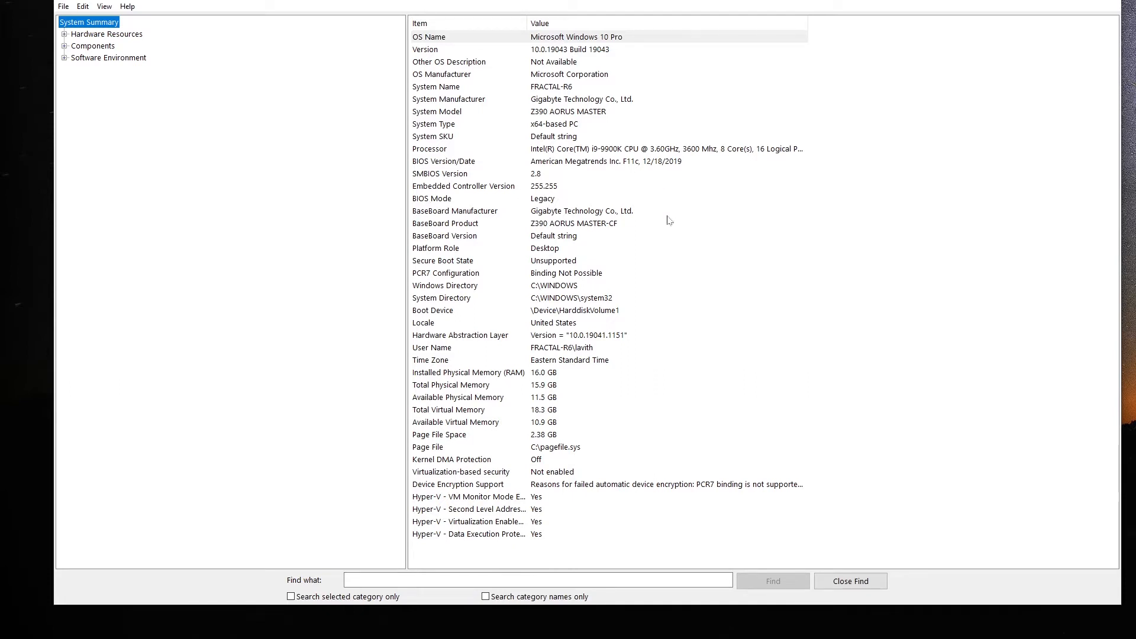
mouse_move(598, 270)
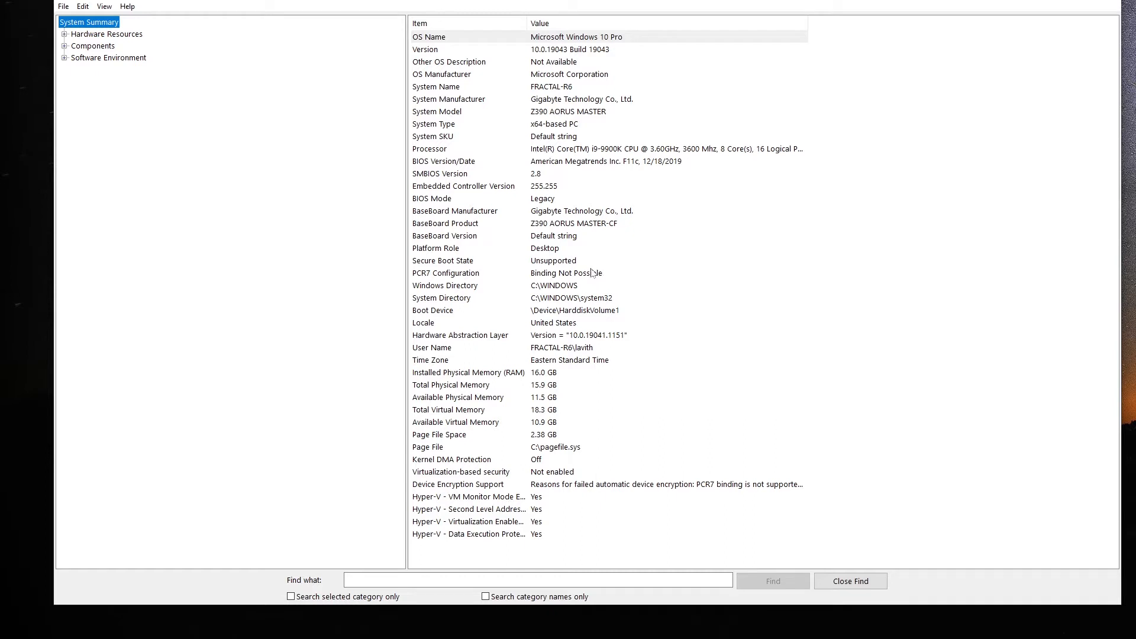
mouse_move(591, 273)
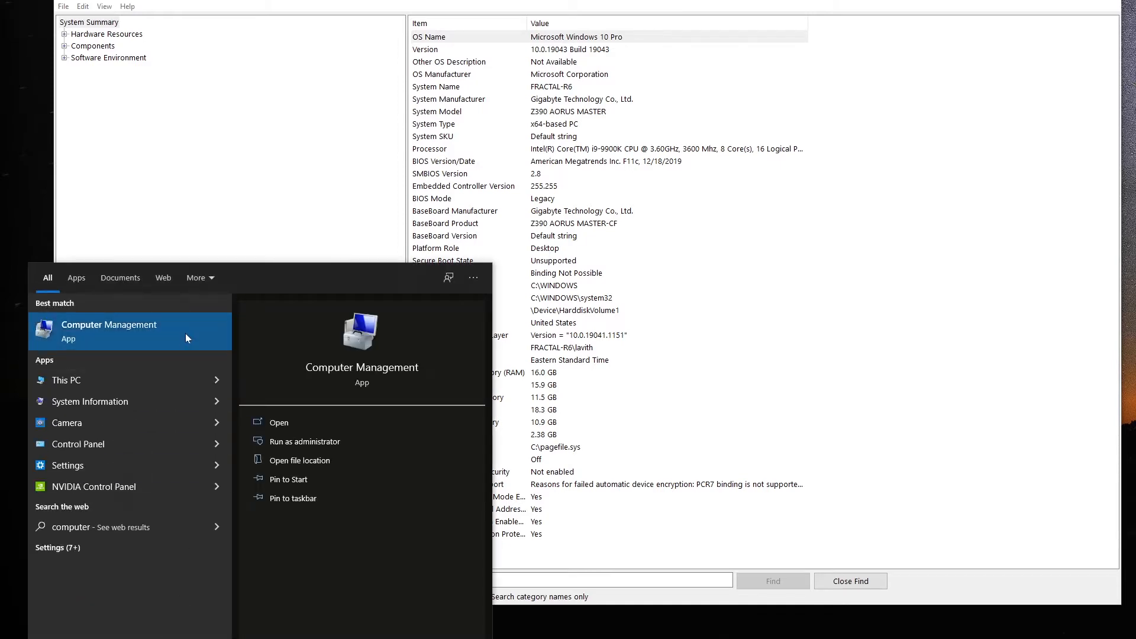
- Launch Computer Management to review the four disks and the C: boot partition on Disk 3
left_click(278, 423)
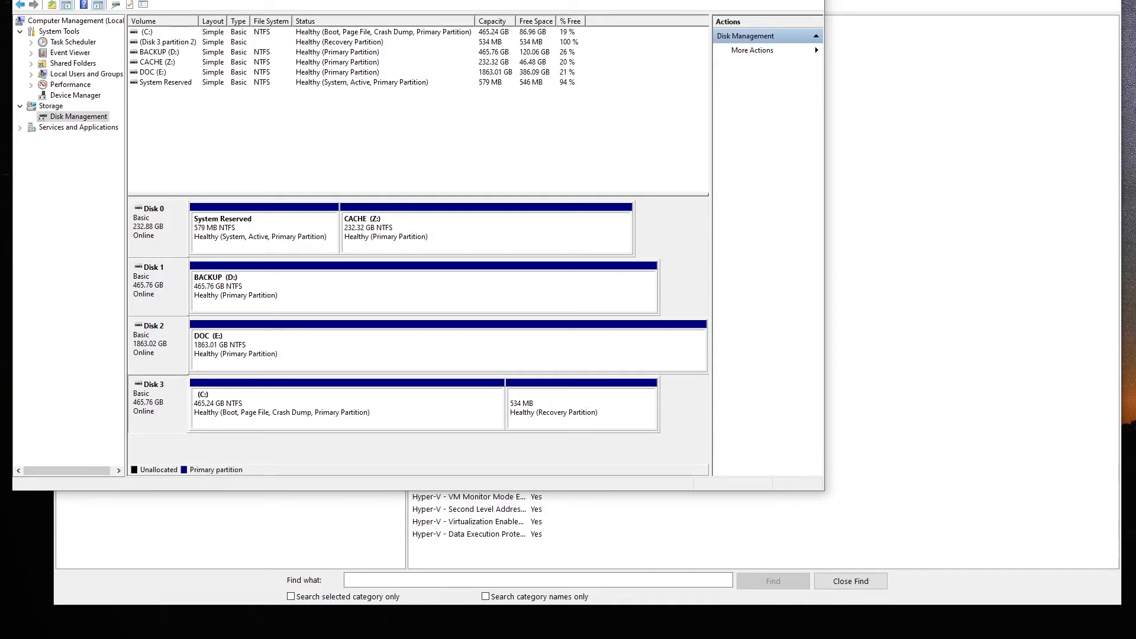
mouse_move(757, 319)
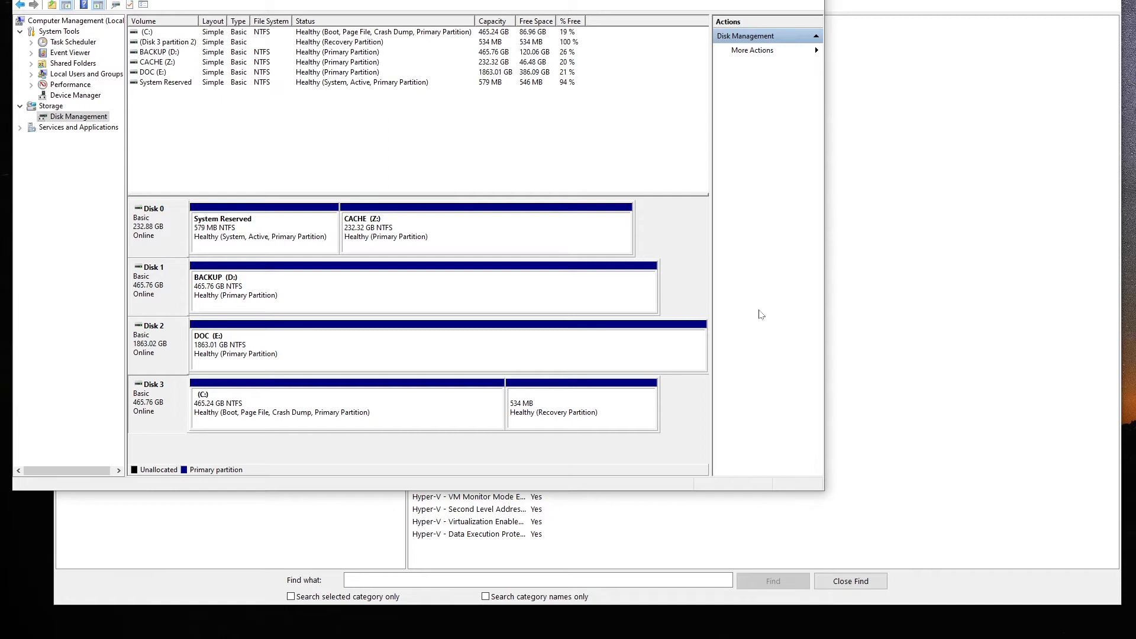
mouse_move(476, 424)
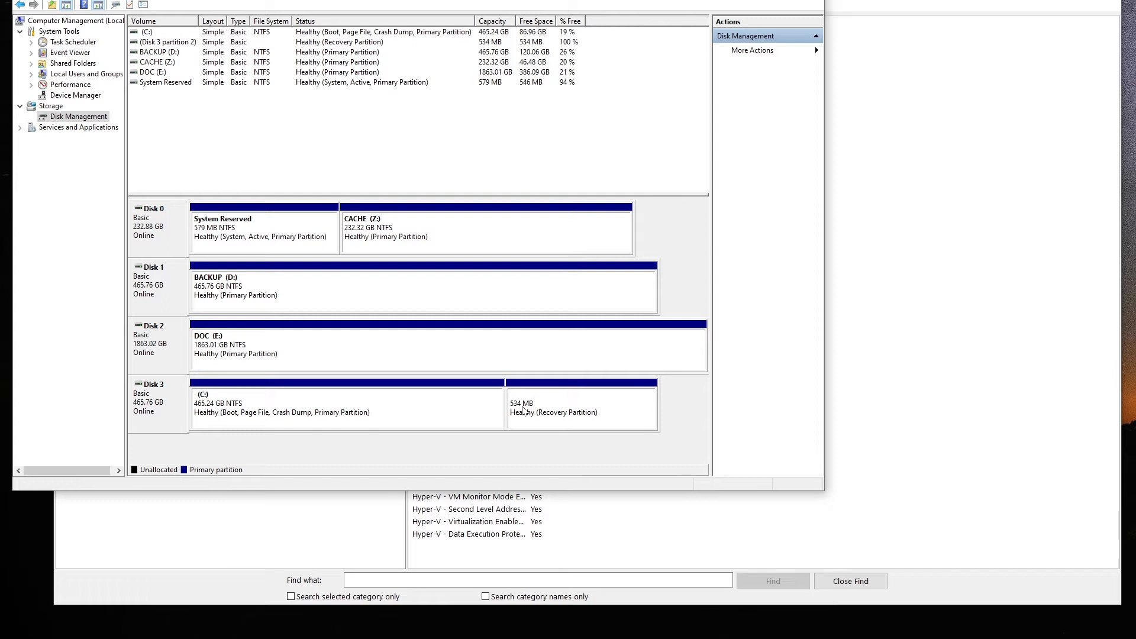
mouse_move(680, 473)
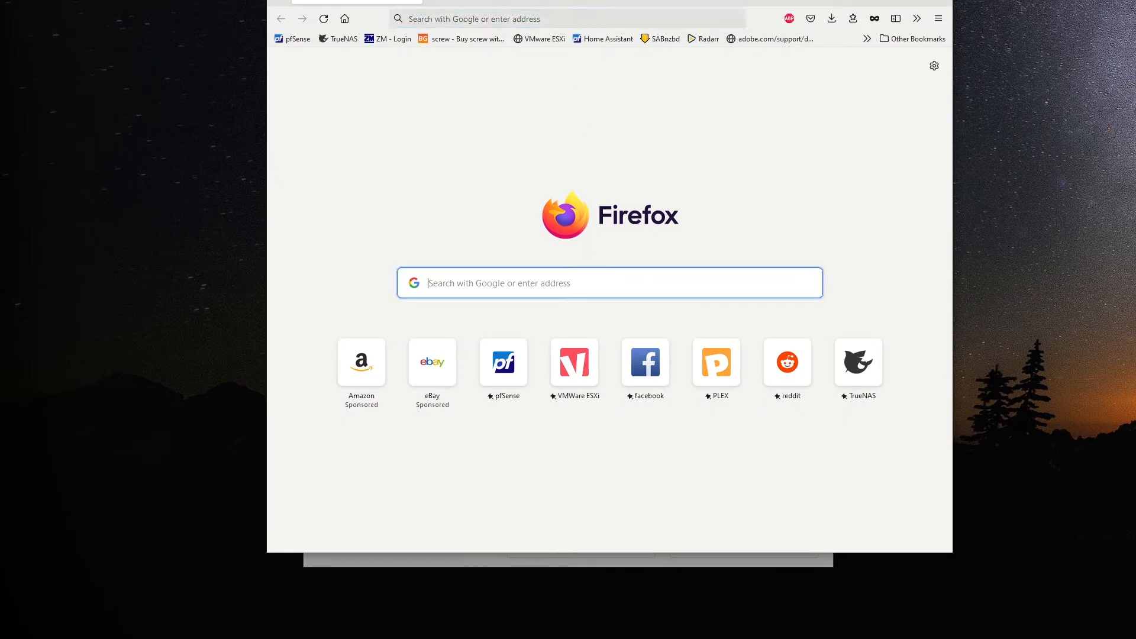
- Google 'download windows 11' to reach Microsoft's Download Windows 11 page
type("download")
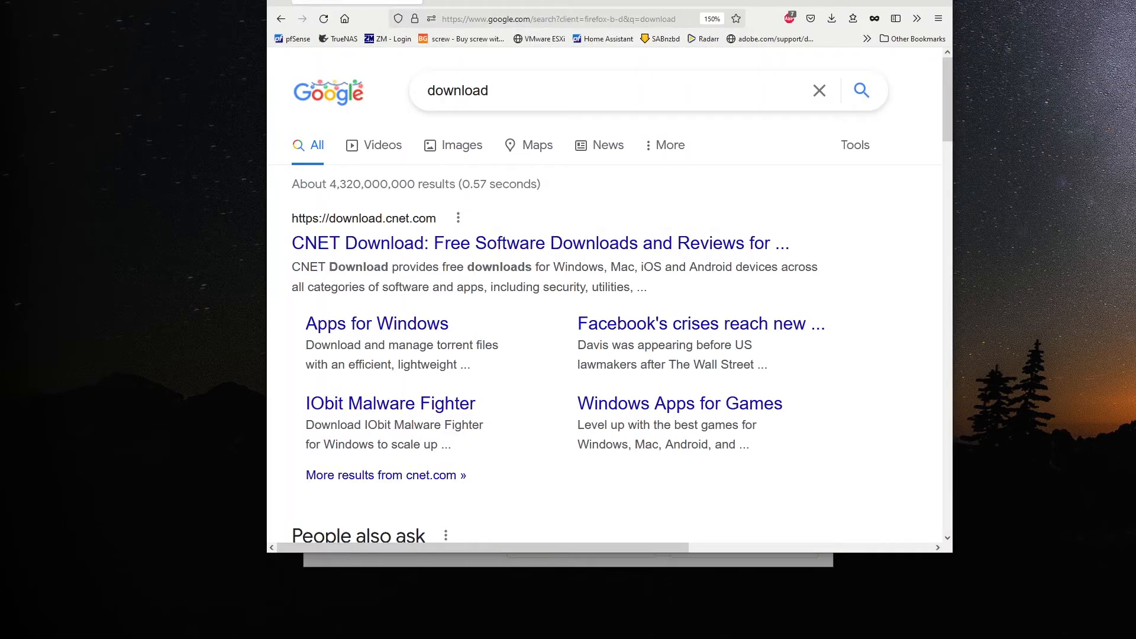
type("windows 1")
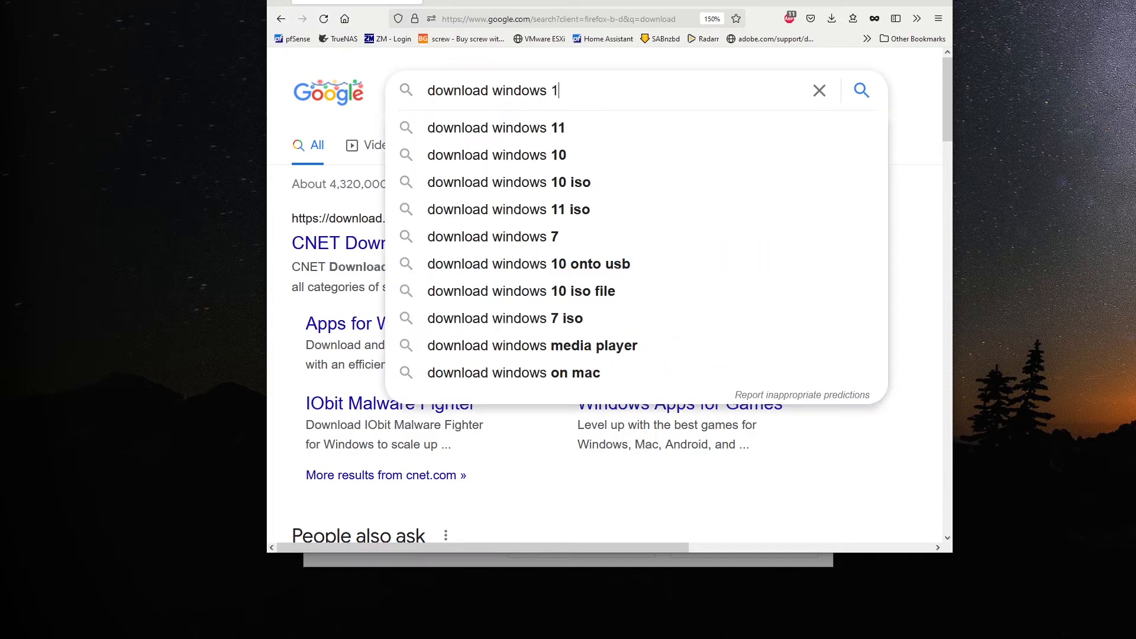
left_click(497, 128)
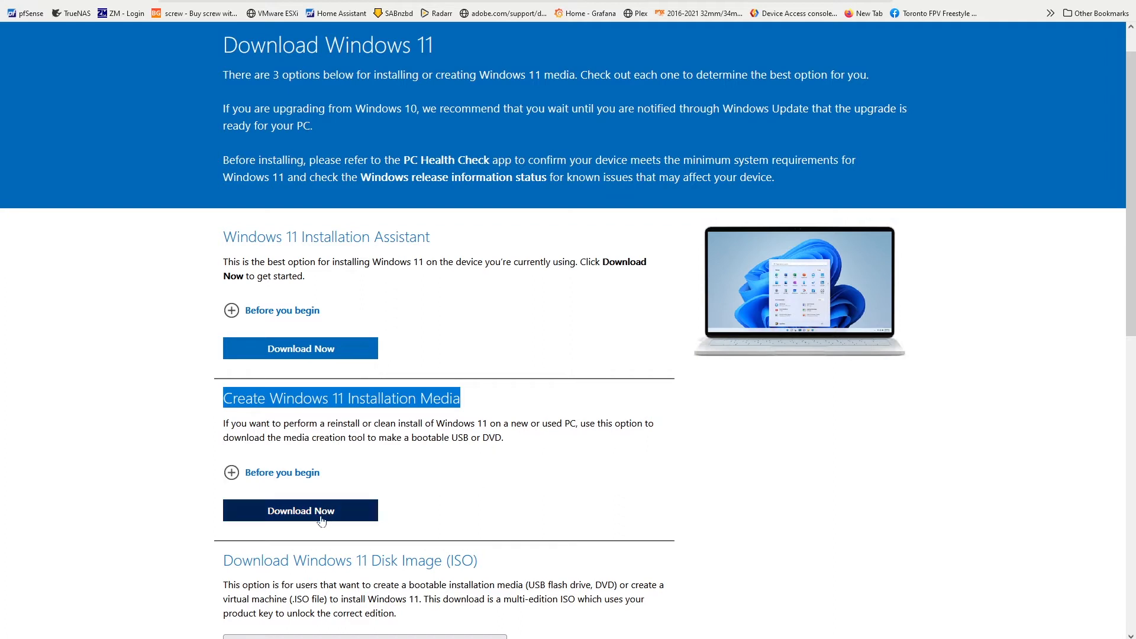
- Download the Windows 11 media creation tool via Download Now, save the file and run it
left_click(300, 510)
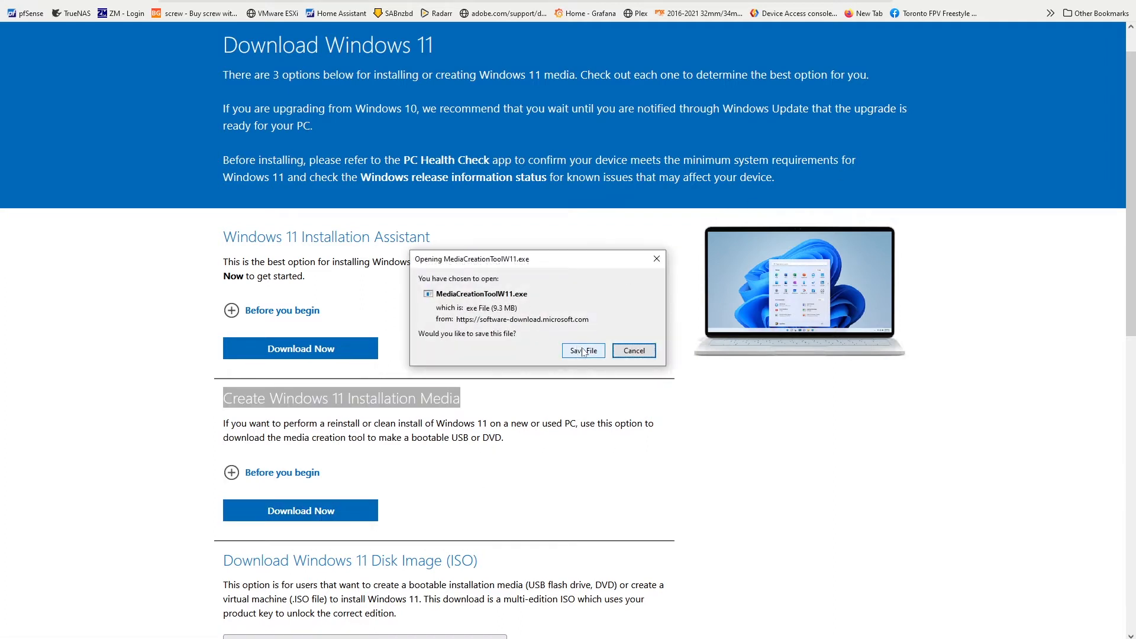
left_click(582, 350)
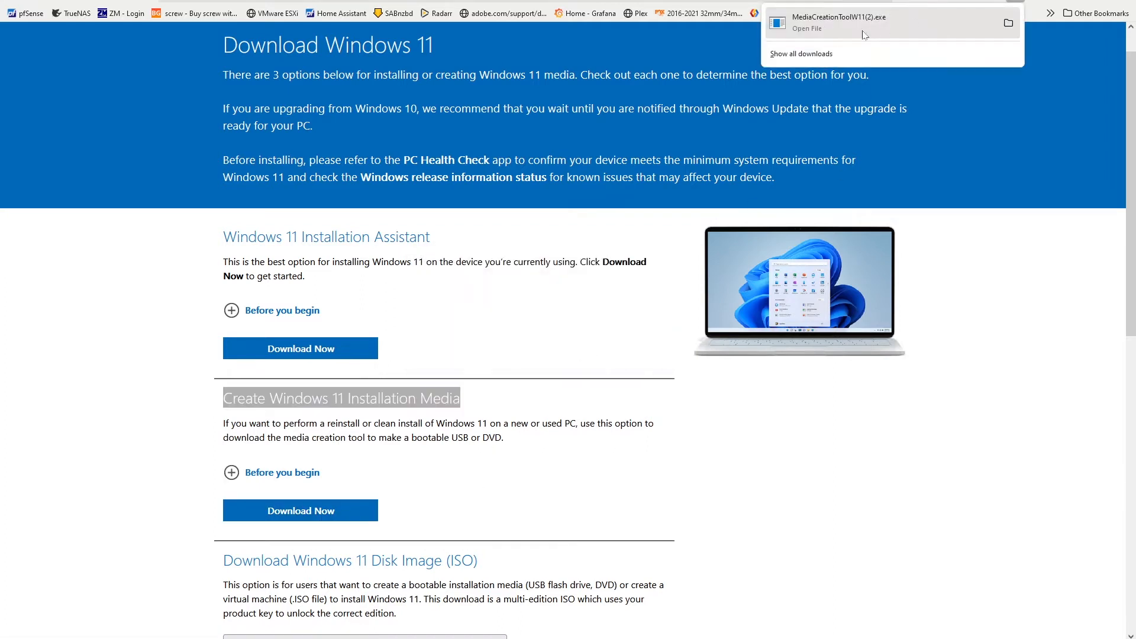
left_click(806, 28)
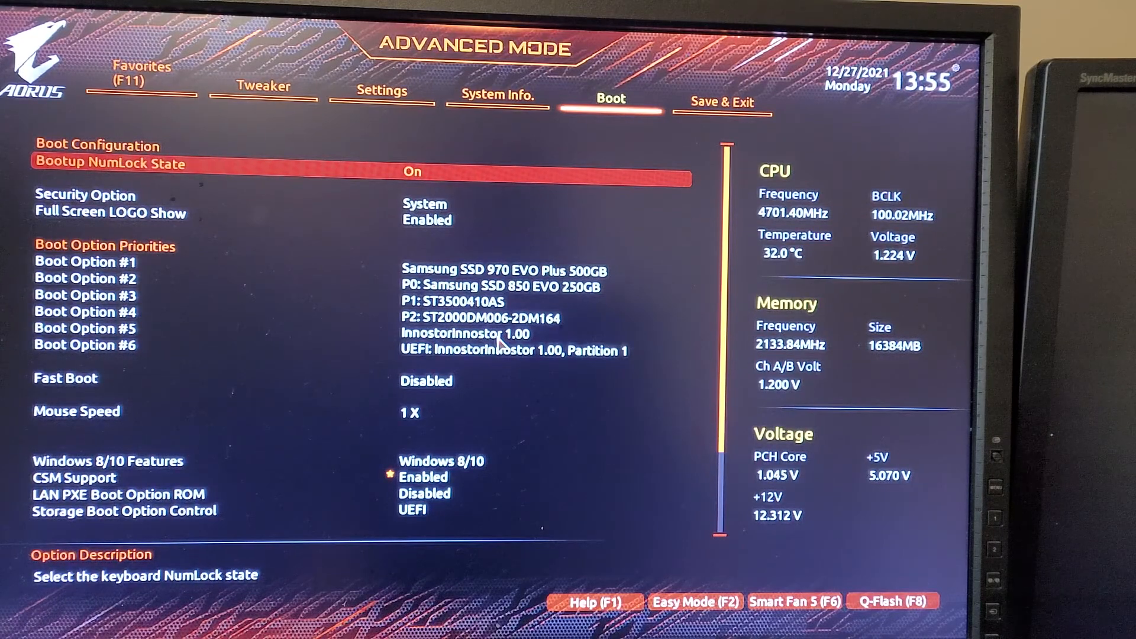
- Set CSM Support to Disabled and make the UEFI USB partition Boot Option #1
key("Down")
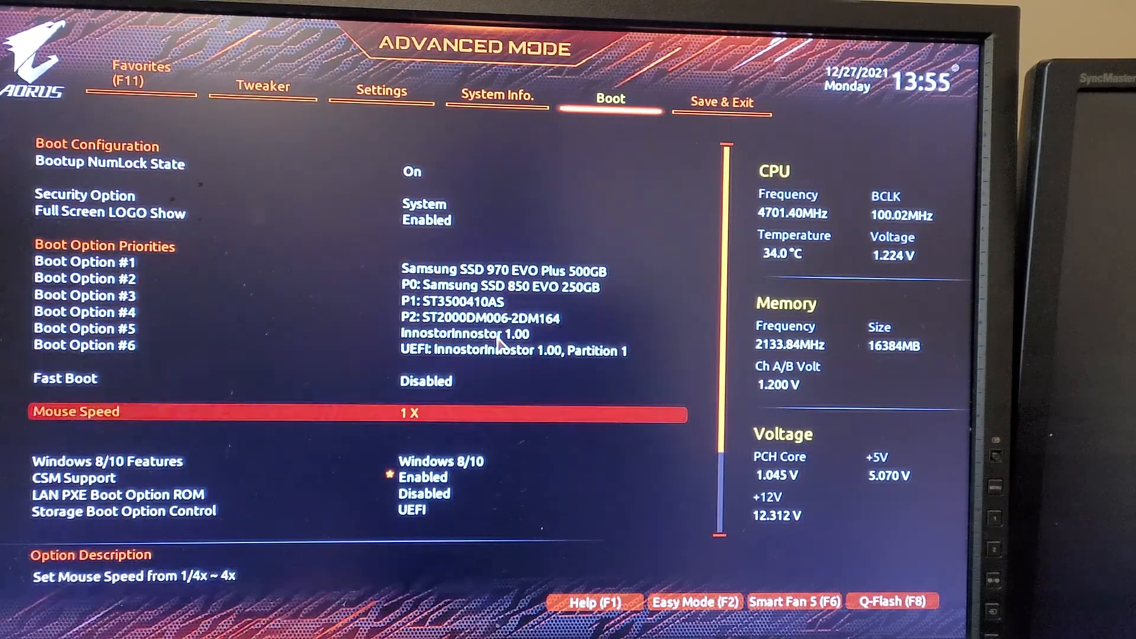
key("Down")
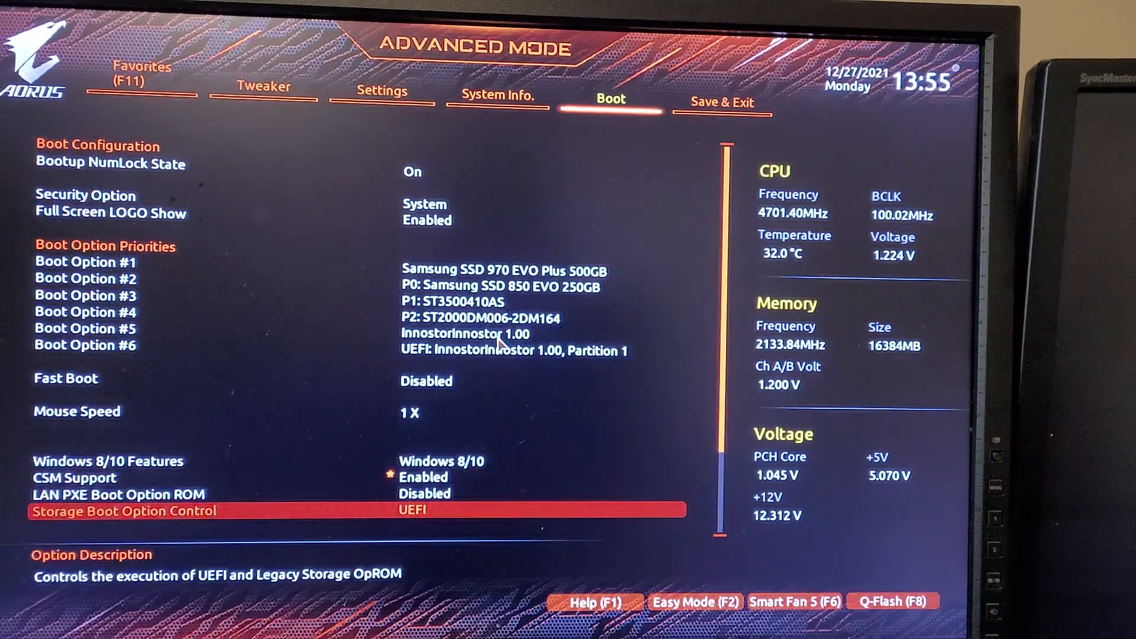
key("up")
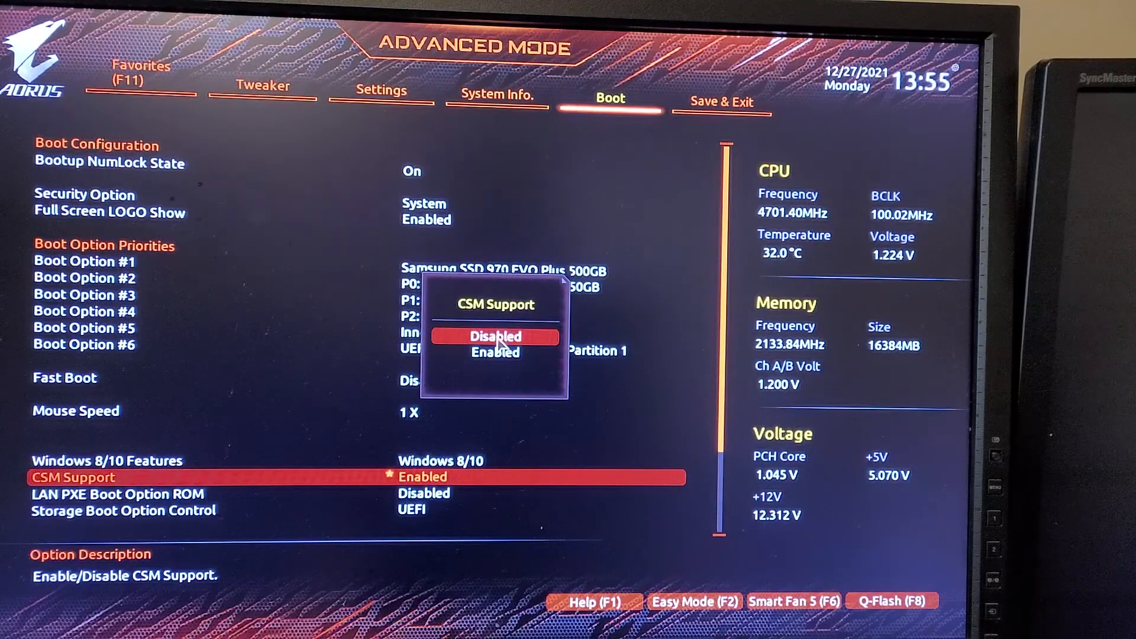
left_click(495, 336)
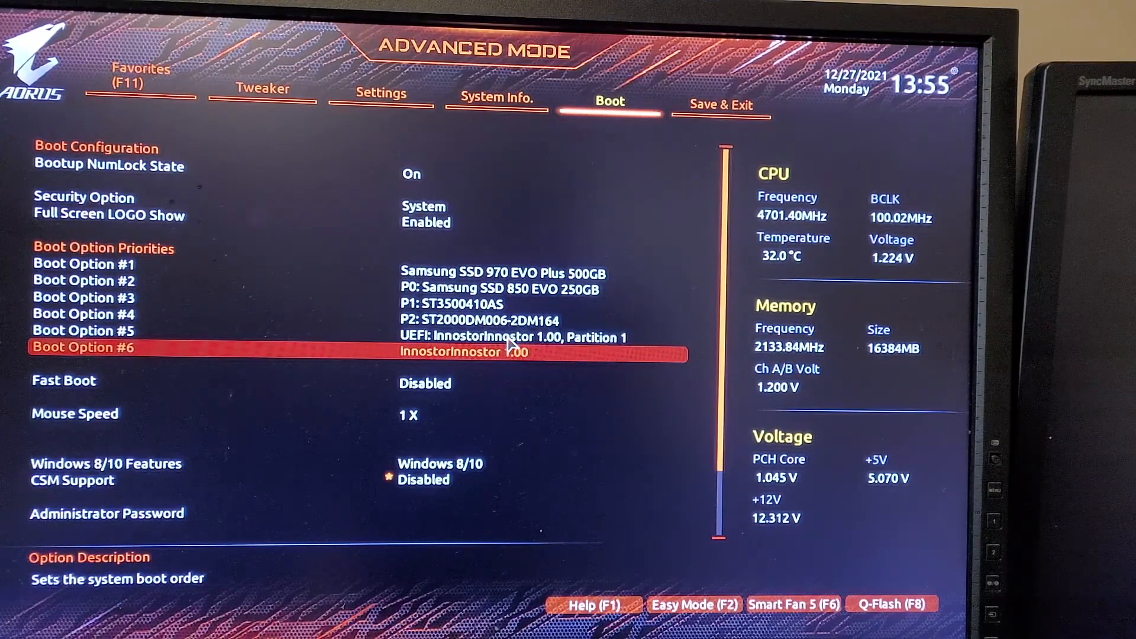
key("up")
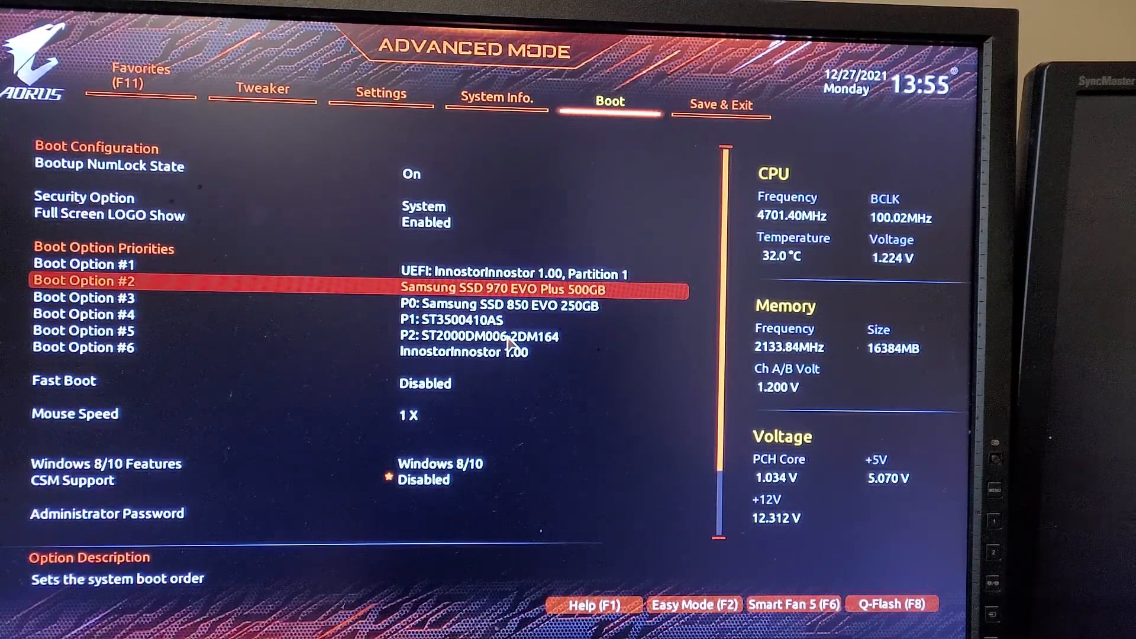
key("Down")
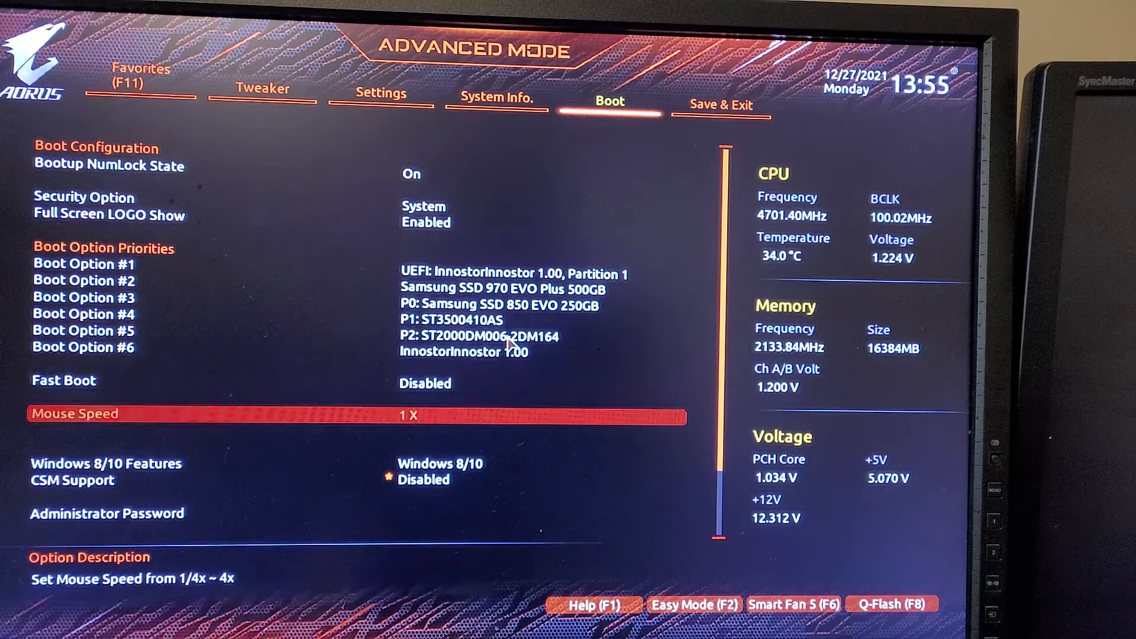
- Save & Exit the BIOS with Yes, rebooting into the Windows Setup language screen
left_click(721, 104)
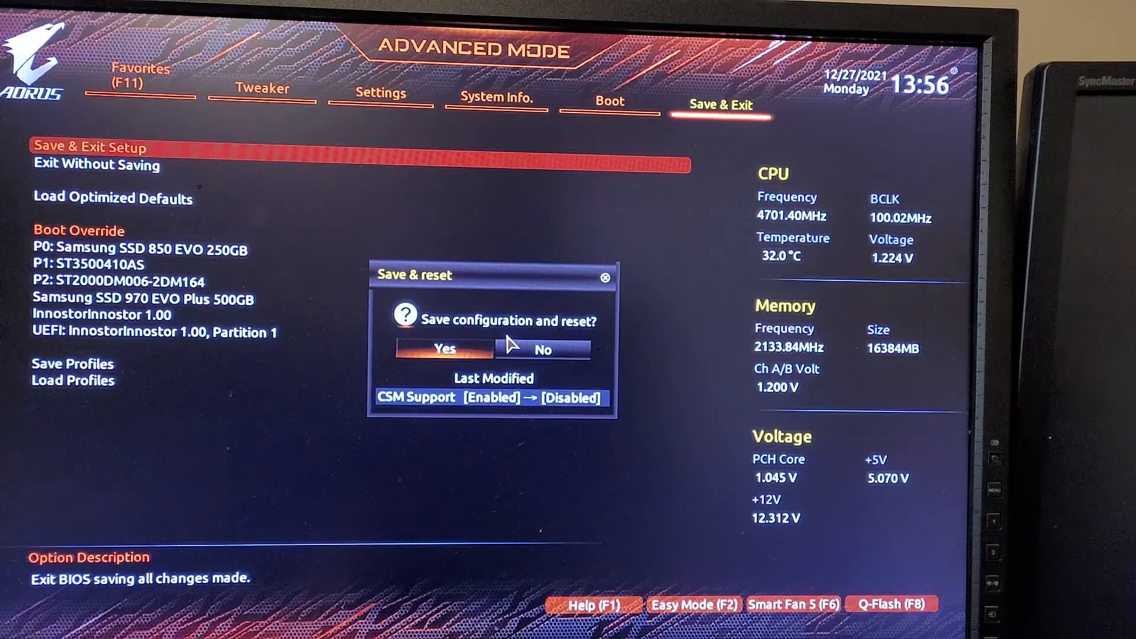
left_click(444, 349)
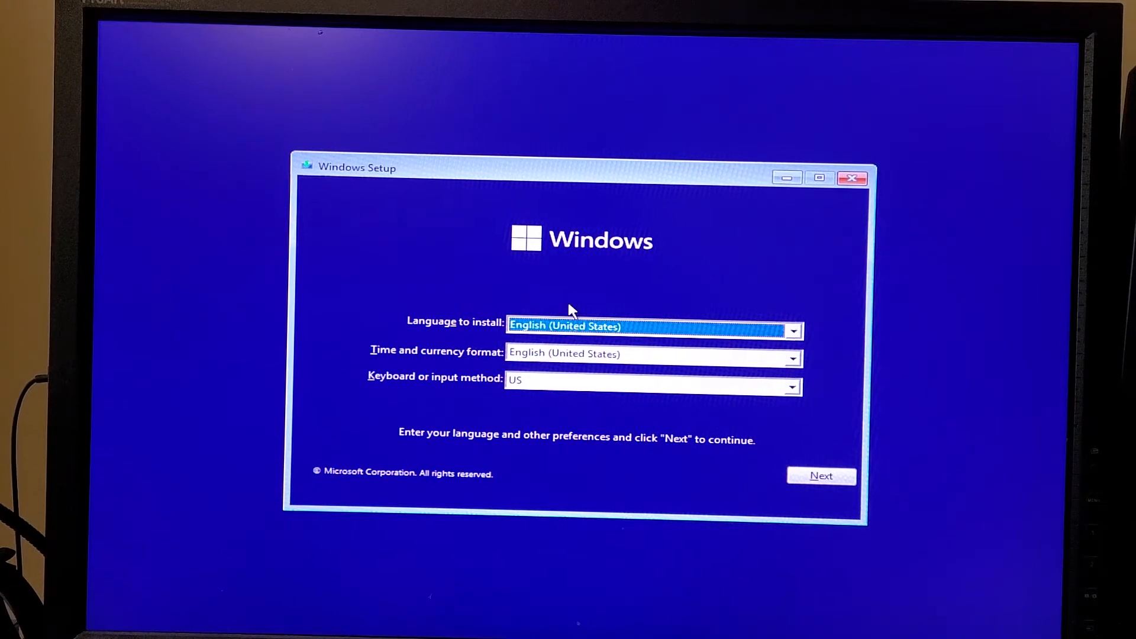
mouse_move(833, 467)
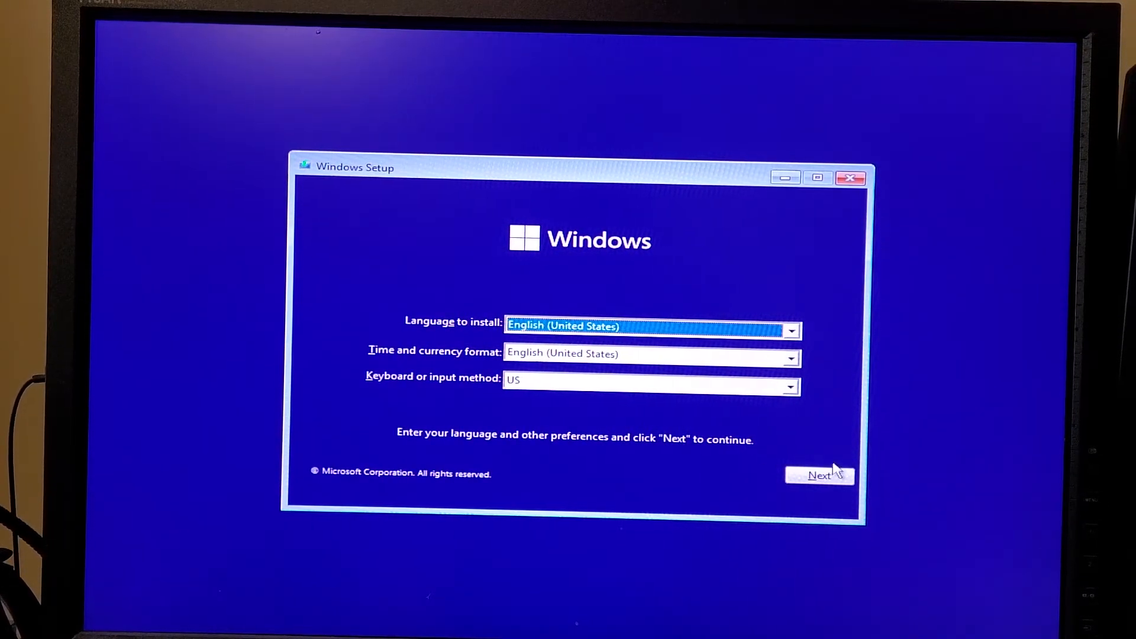
- Proceed past language preferences, start Install now and continue without a product key
left_click(819, 476)
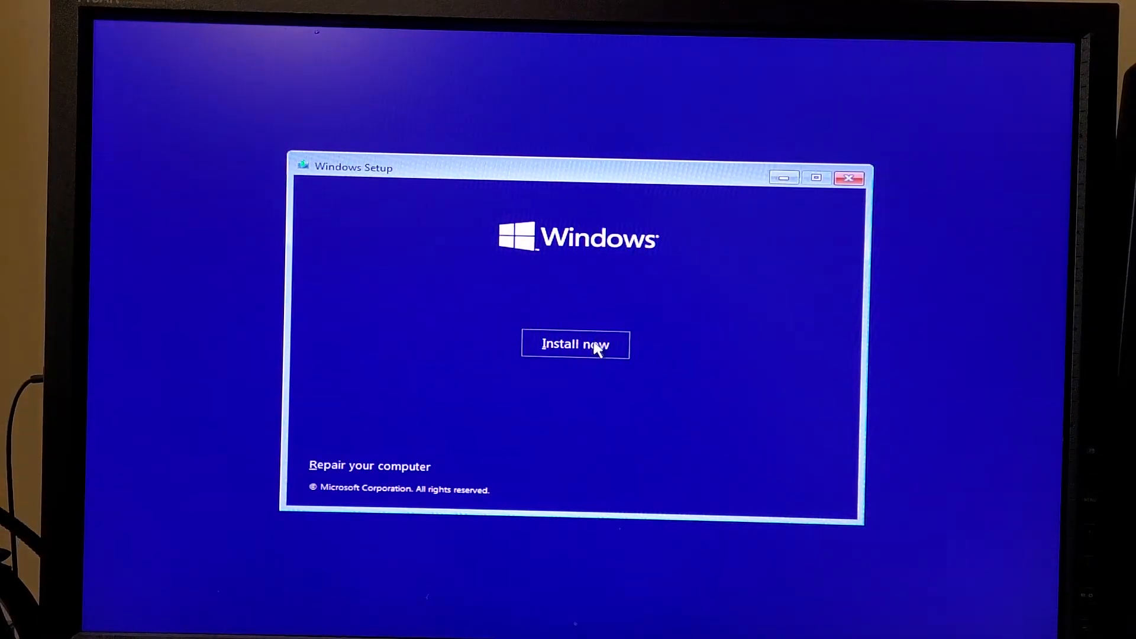
left_click(575, 345)
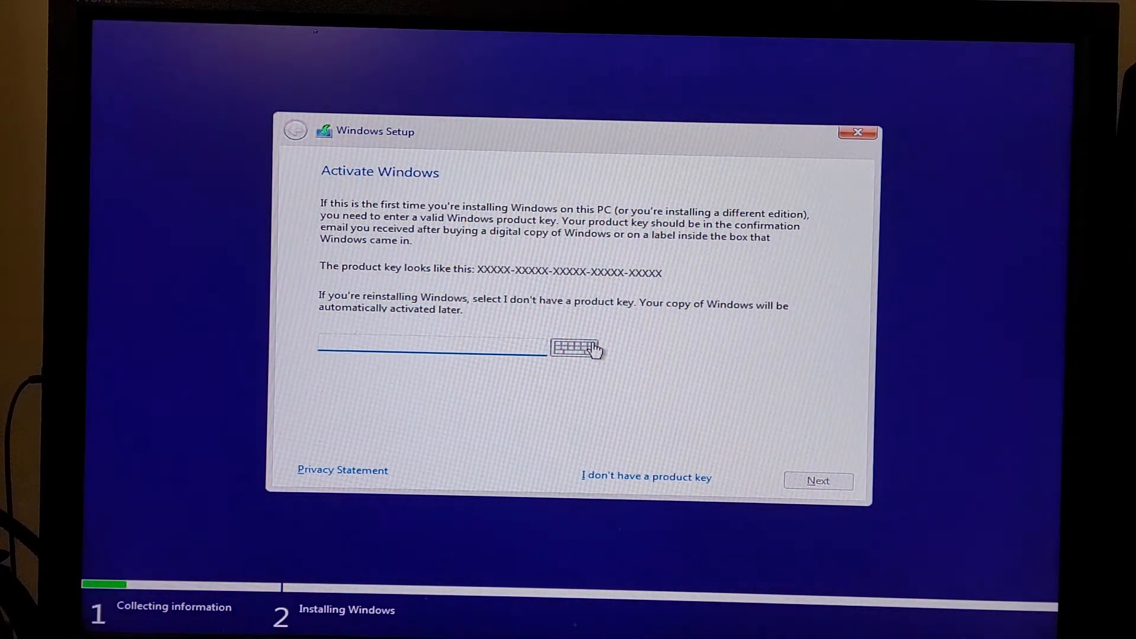
left_click(431, 348)
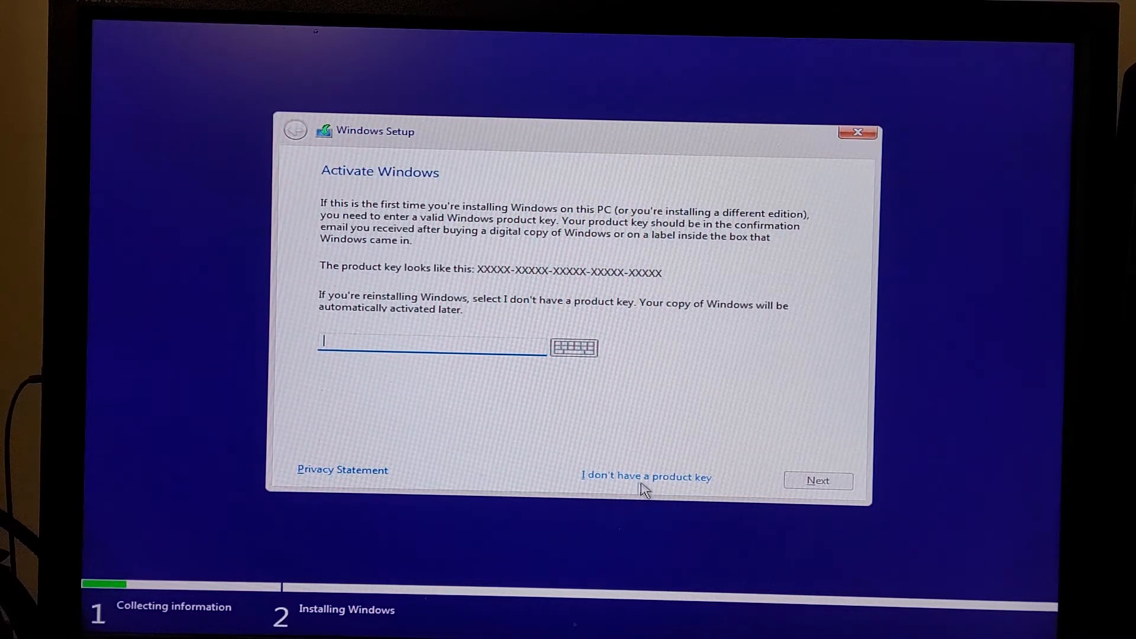
left_click(645, 477)
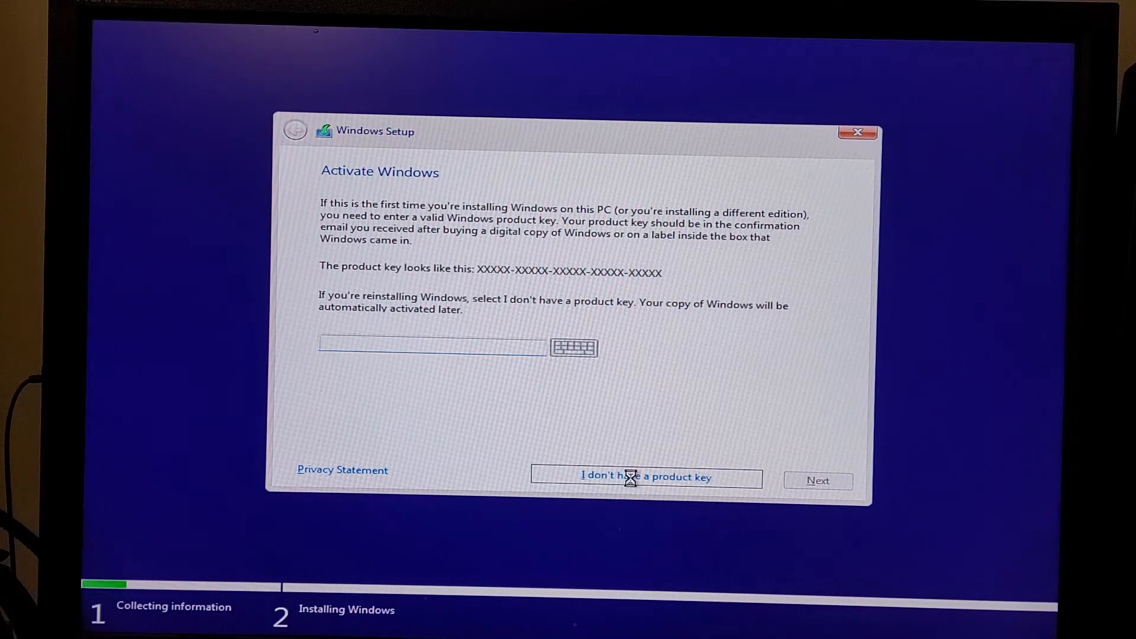
left_click(645, 477)
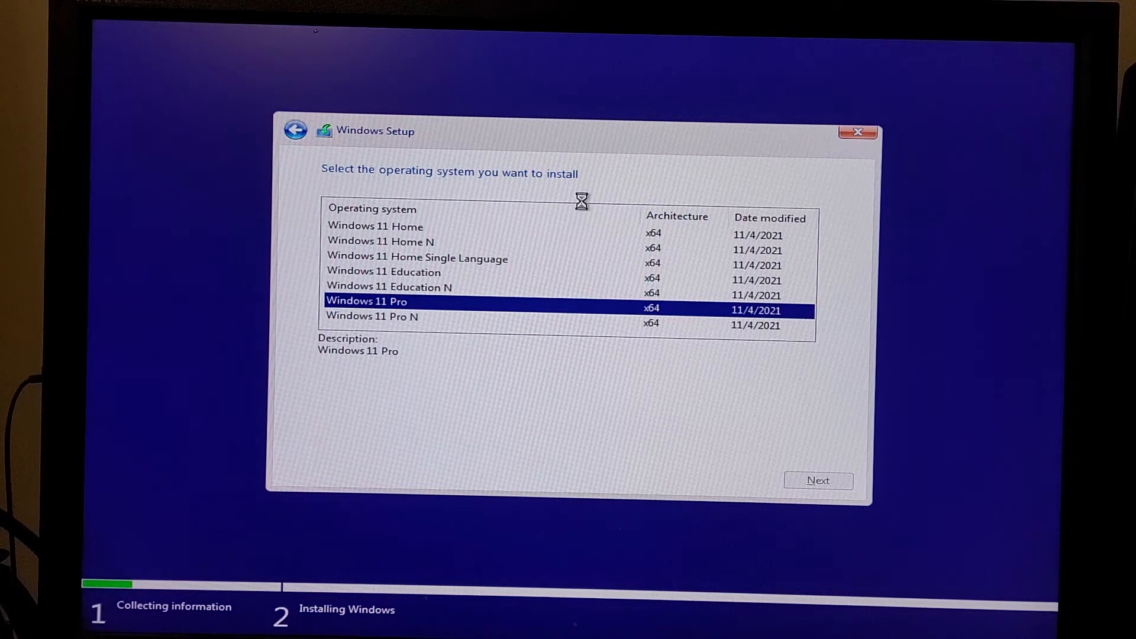
- Confirm the Windows 11 Pro edition, accept the license terms and choose Custom install
left_click(818, 480)
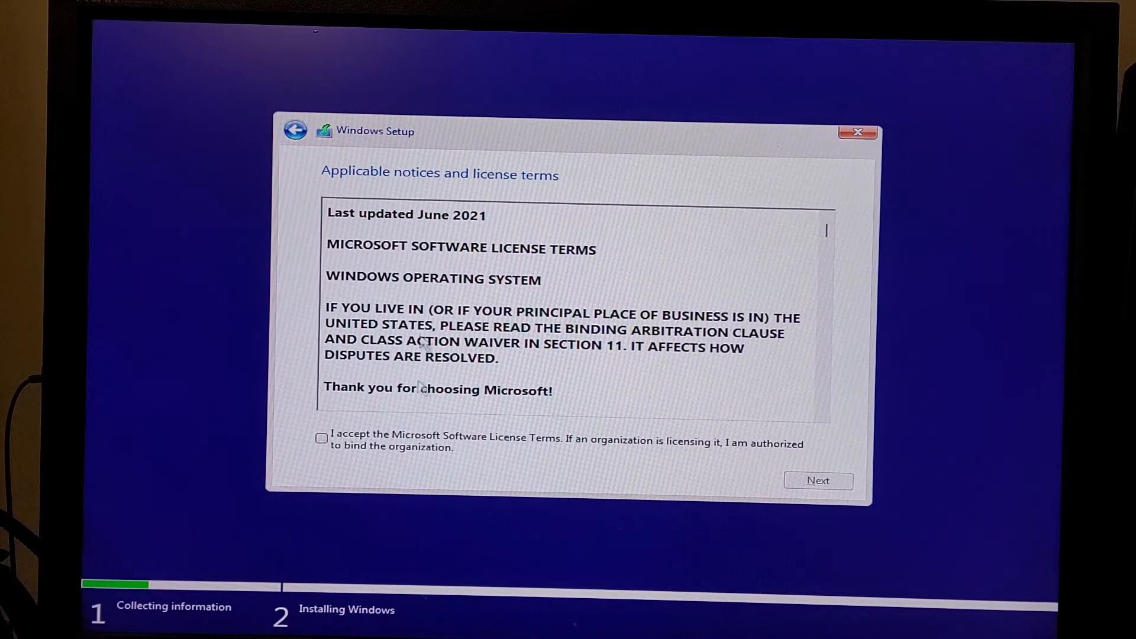
left_click(818, 480)
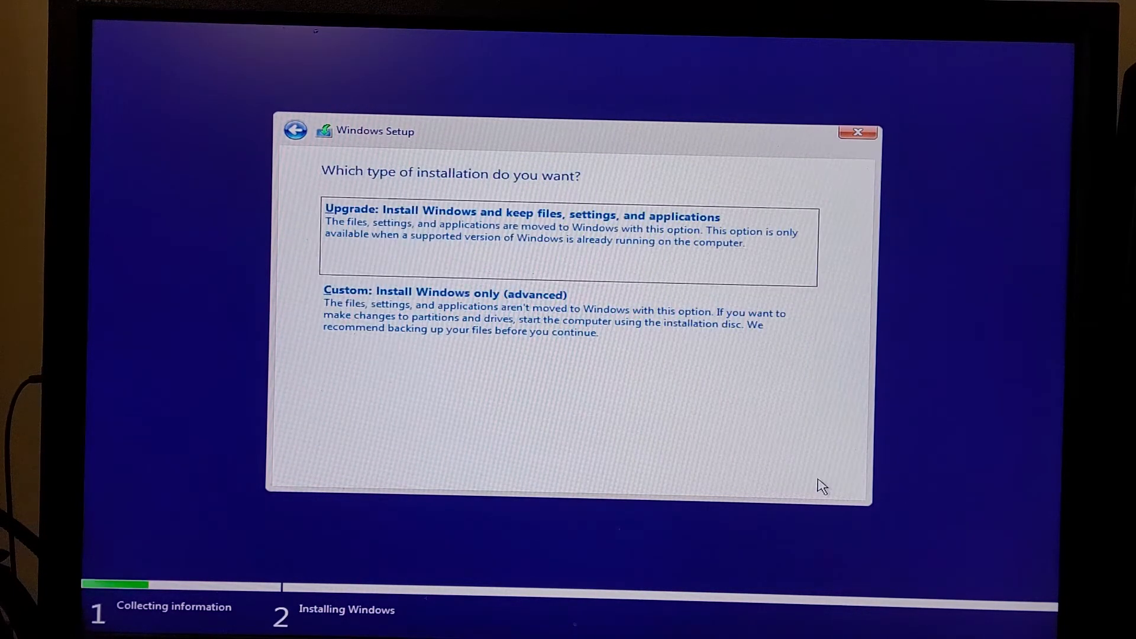
left_click(444, 292)
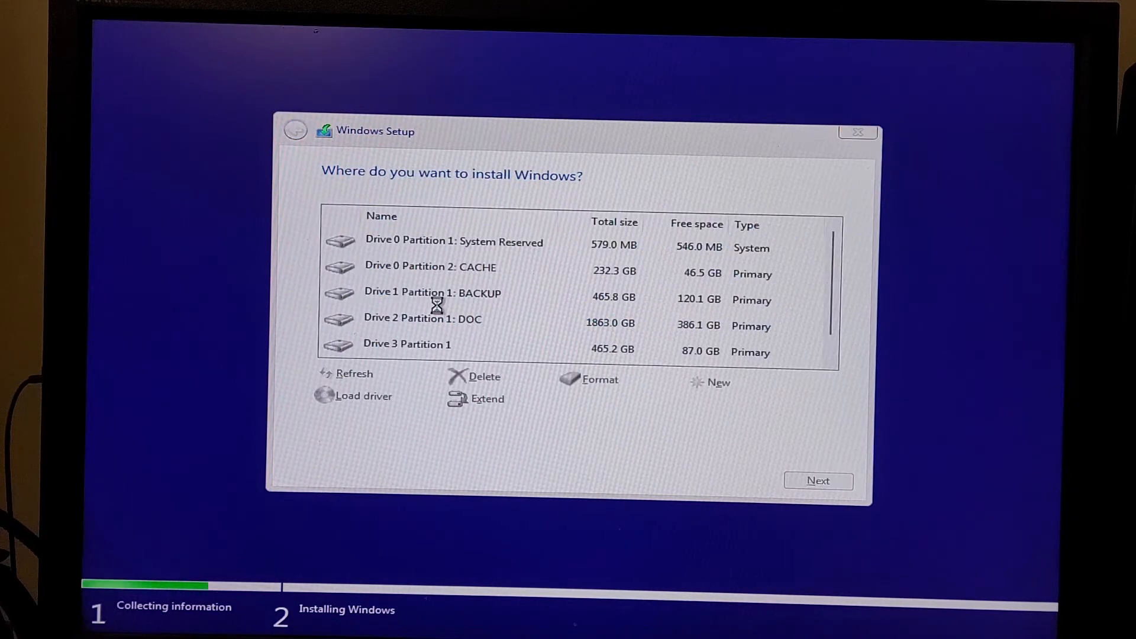
- Dismiss the MBR warning and delete the 465.2 GB partition on Drive 3
left_click(454, 242)
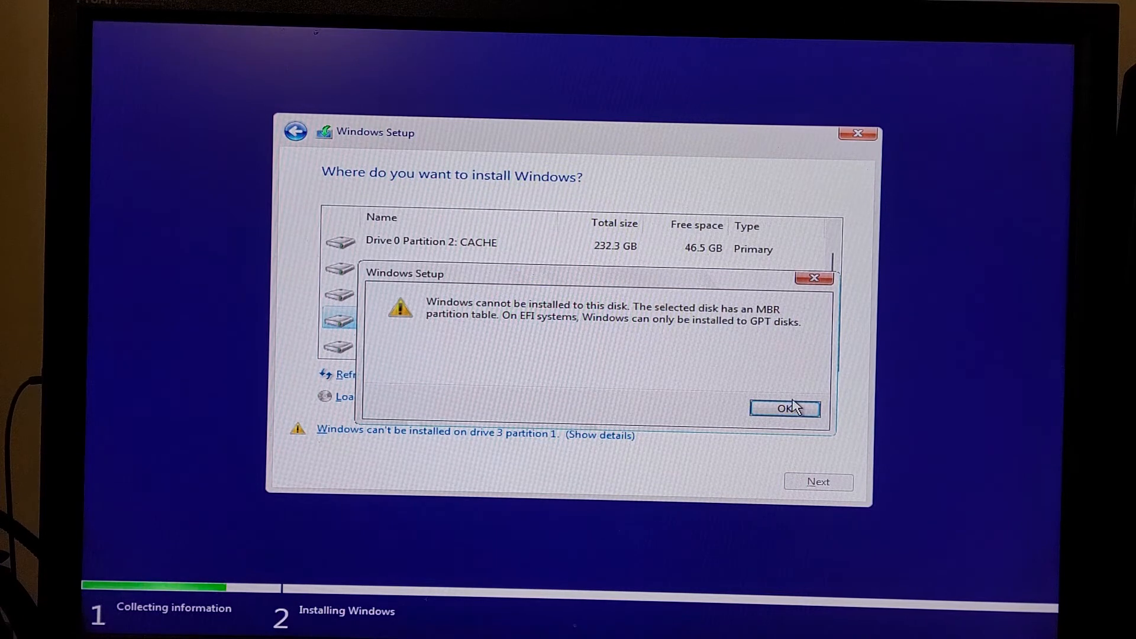
left_click(785, 408)
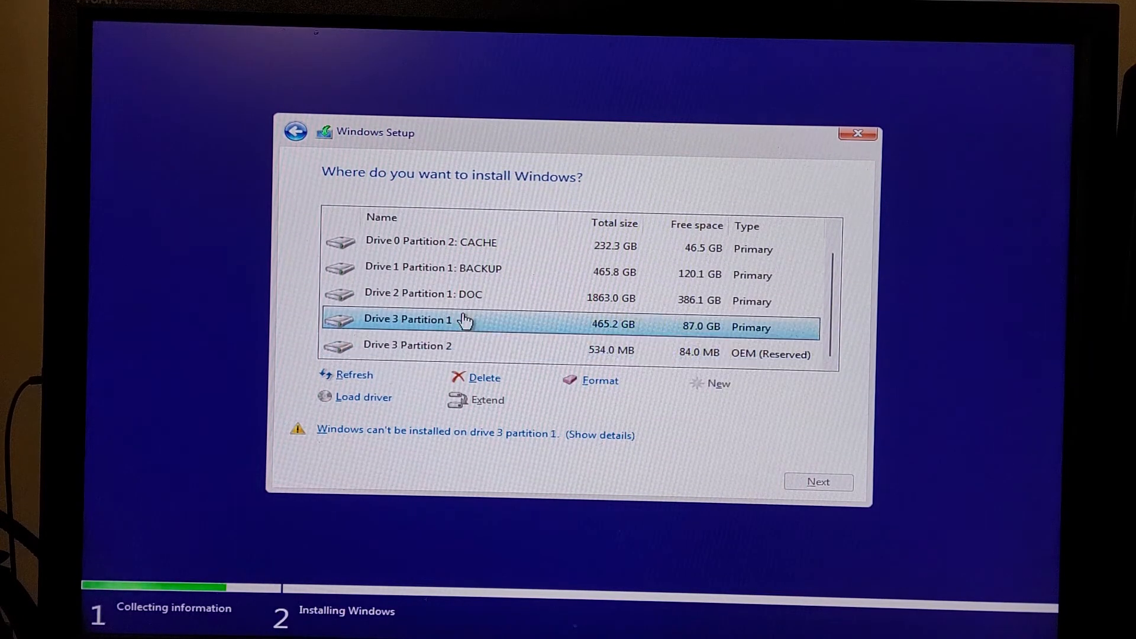
mouse_move(475, 344)
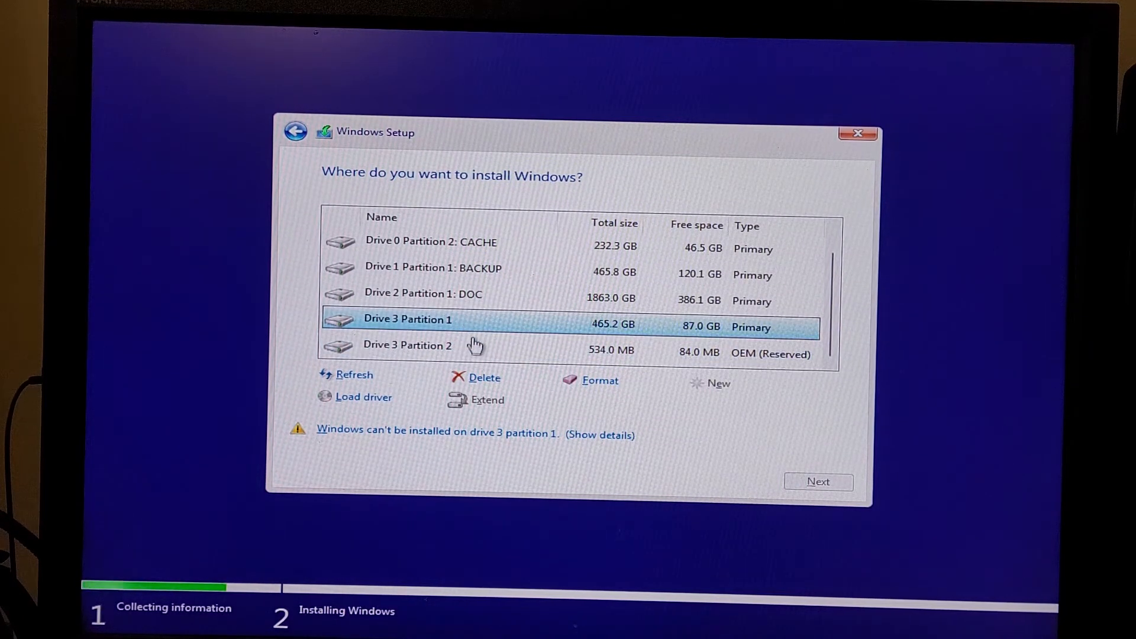
mouse_move(696, 454)
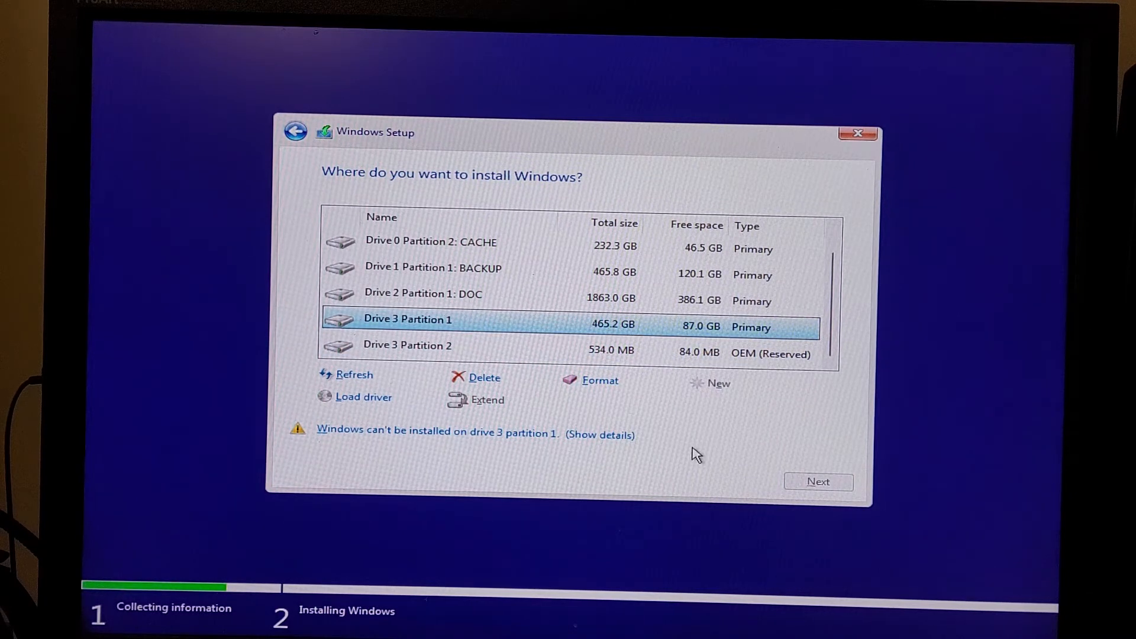
mouse_move(485, 380)
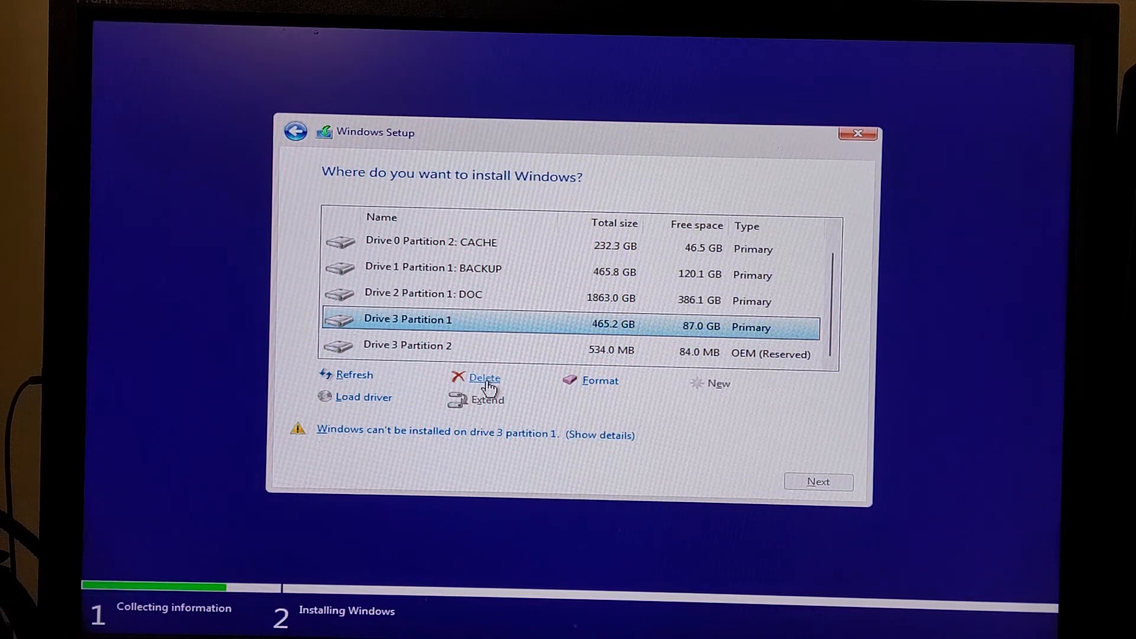
mouse_move(474, 400)
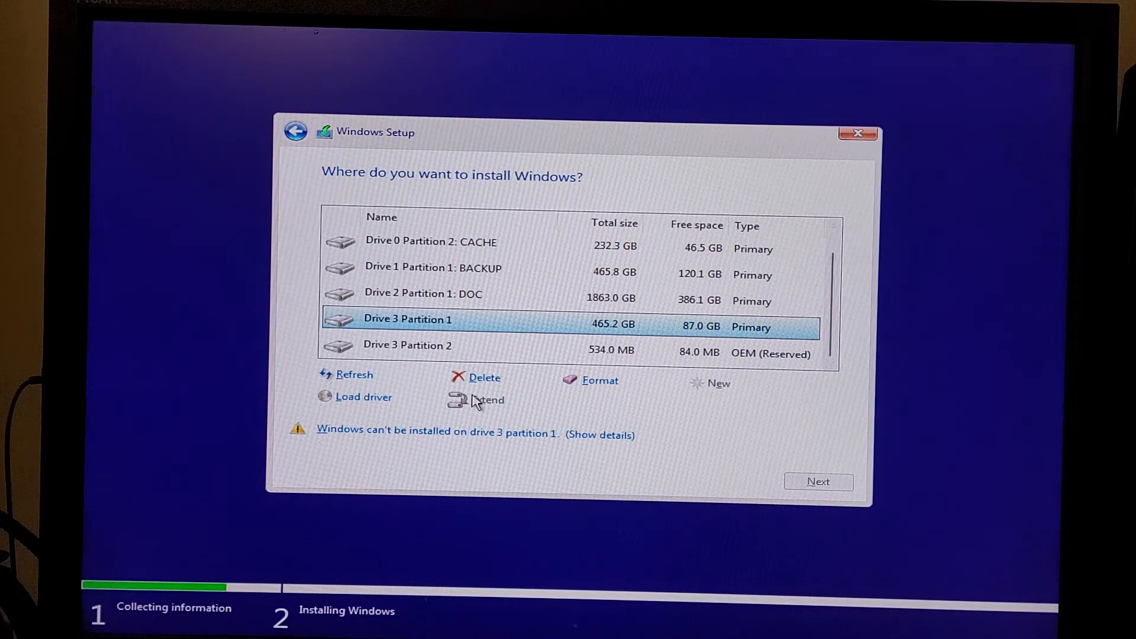
left_click(483, 378)
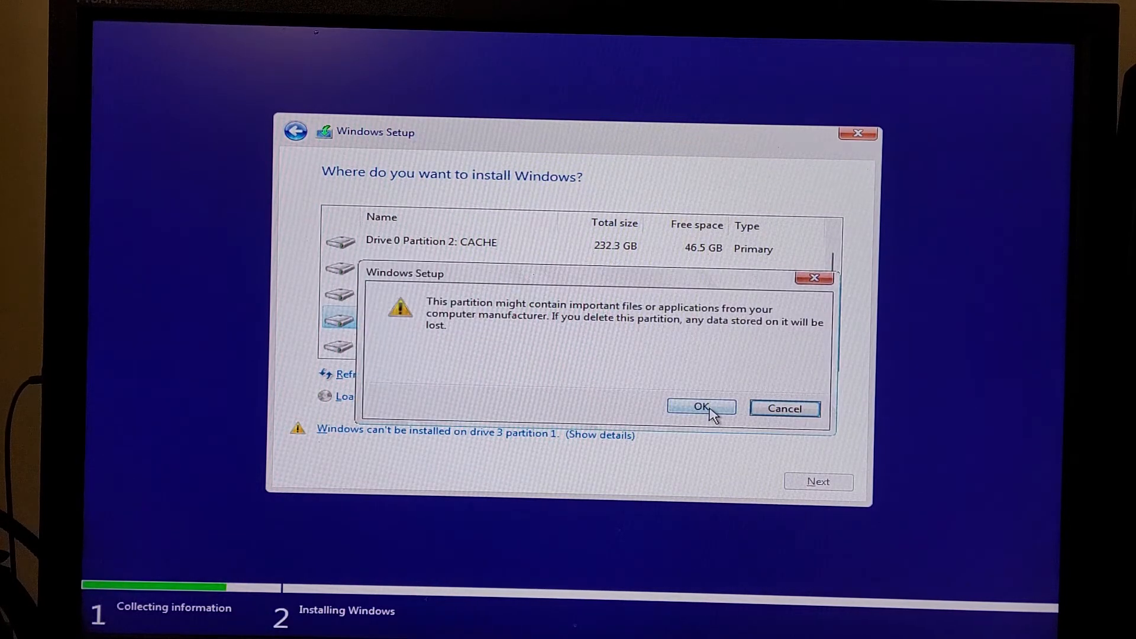
left_click(699, 409)
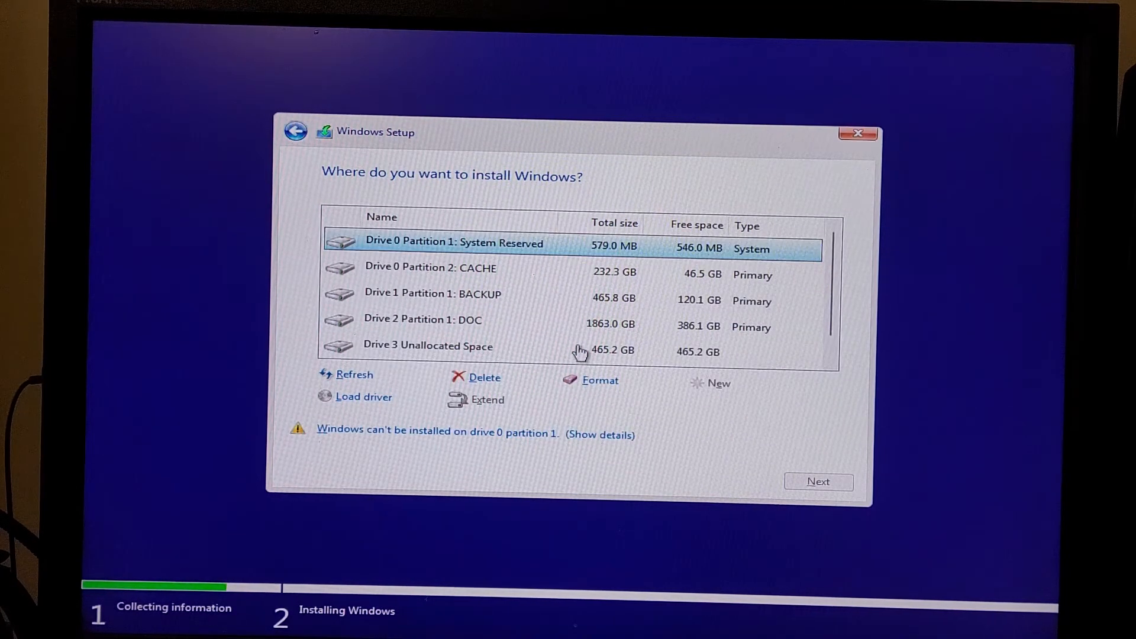
mouse_move(870, 315)
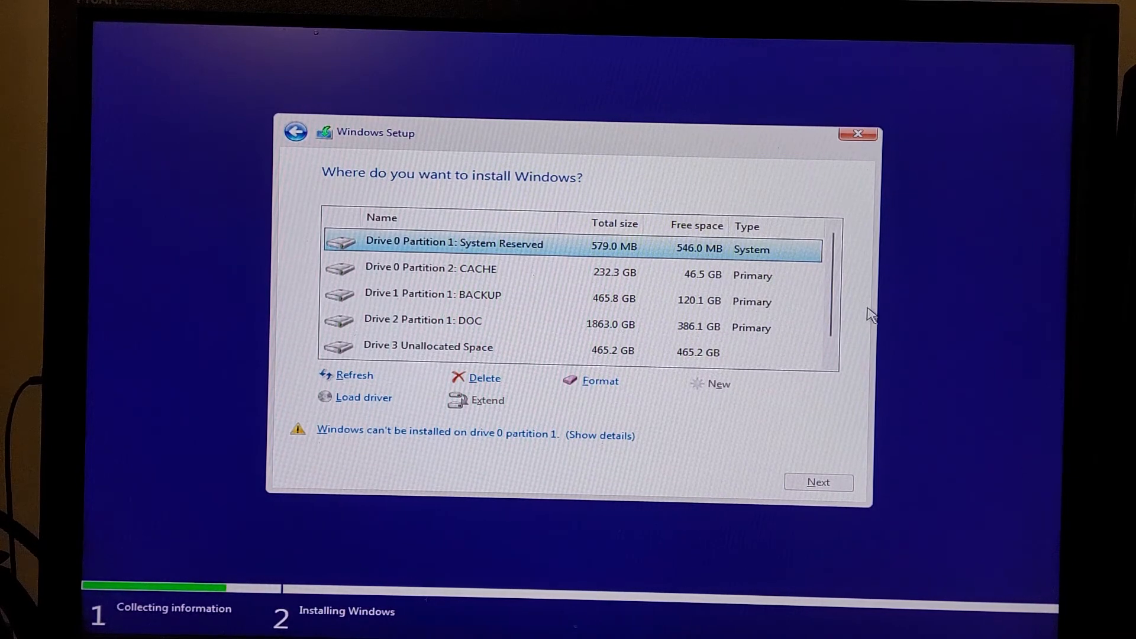
- Delete the 534 MB OEM reserved partition on Drive 3
scroll("down", 3)
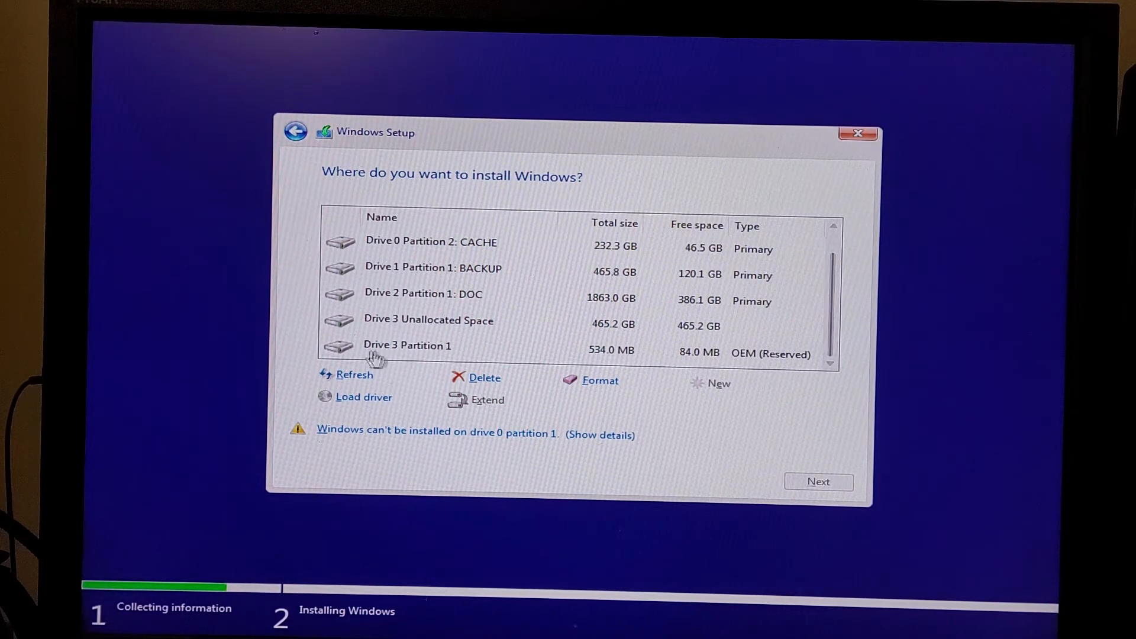
left_click(407, 345)
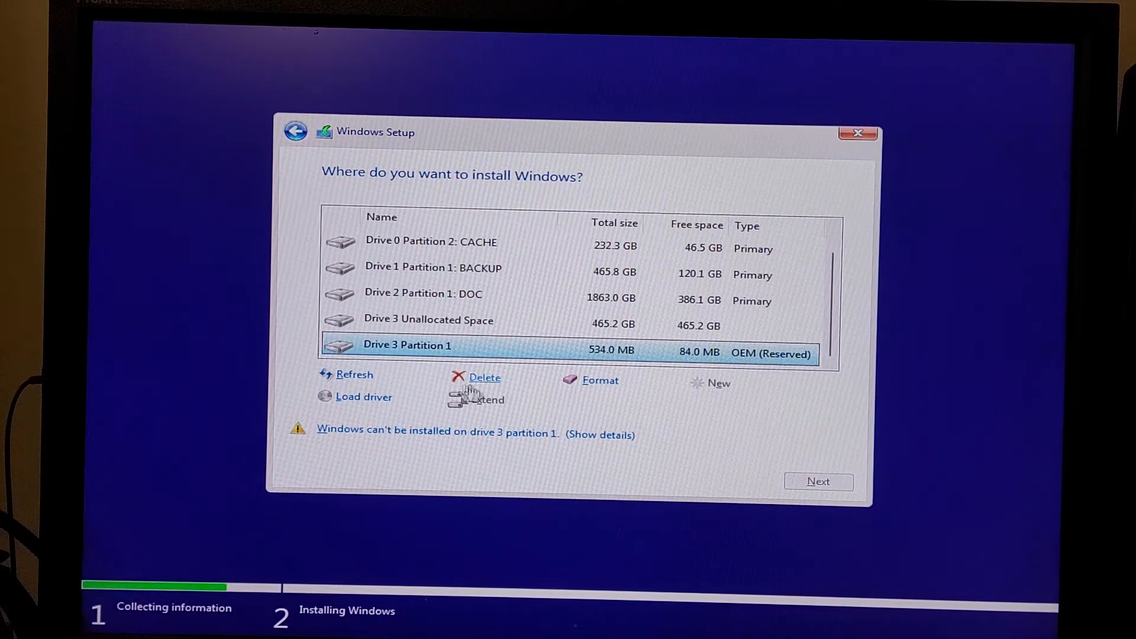
left_click(485, 378)
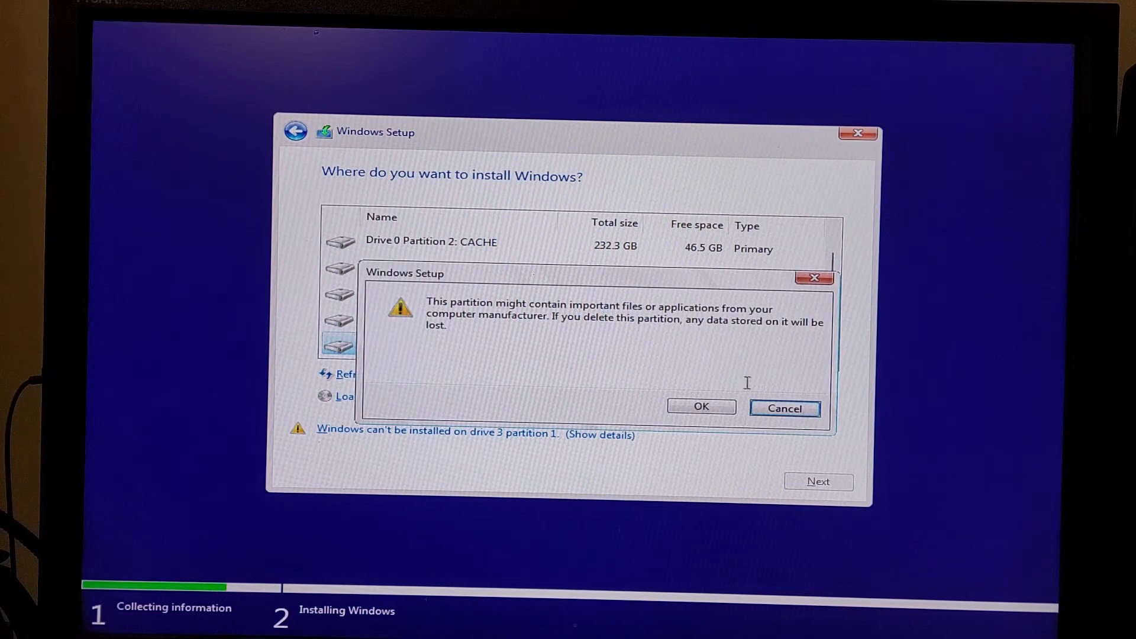
left_click(700, 406)
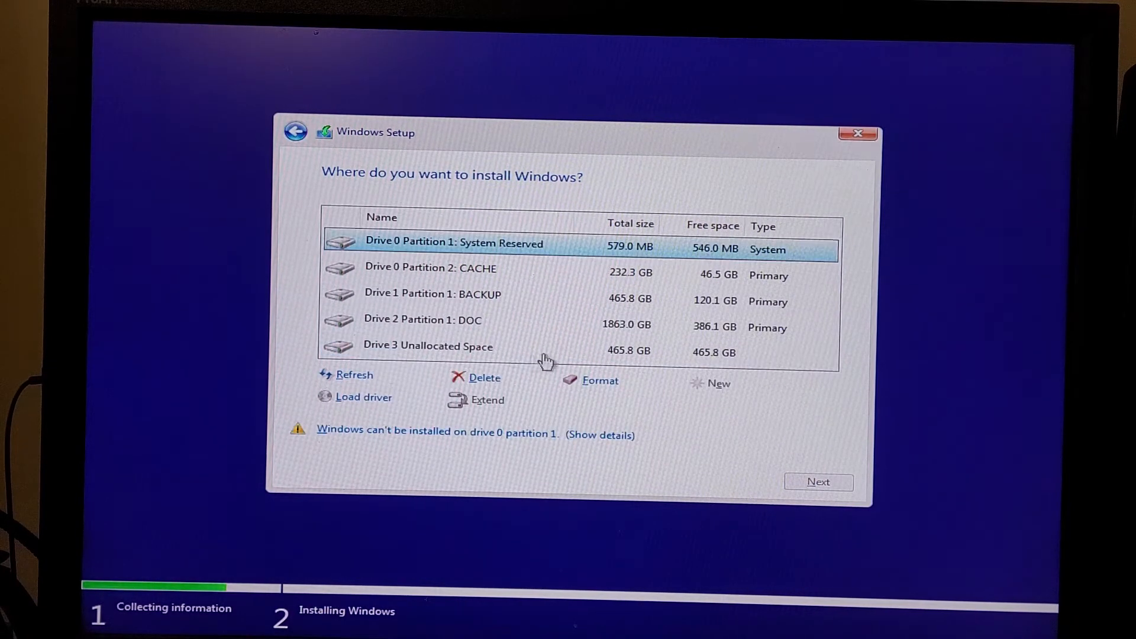
mouse_move(500, 355)
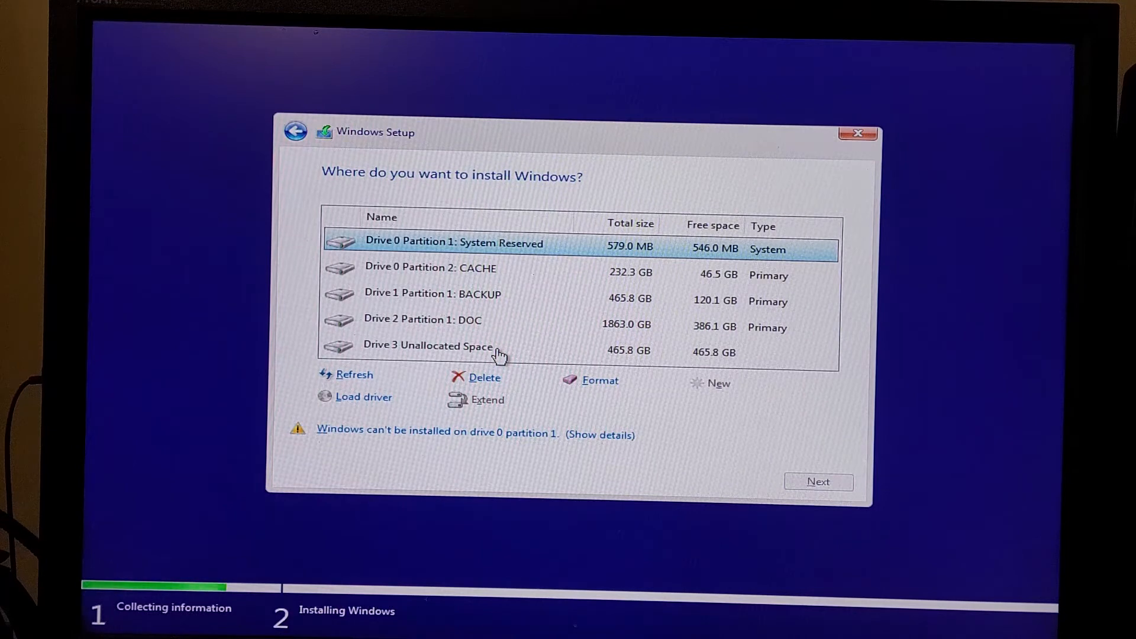
- Install Windows onto Drive 3's 465.8 GB unallocated space
left_click(427, 345)
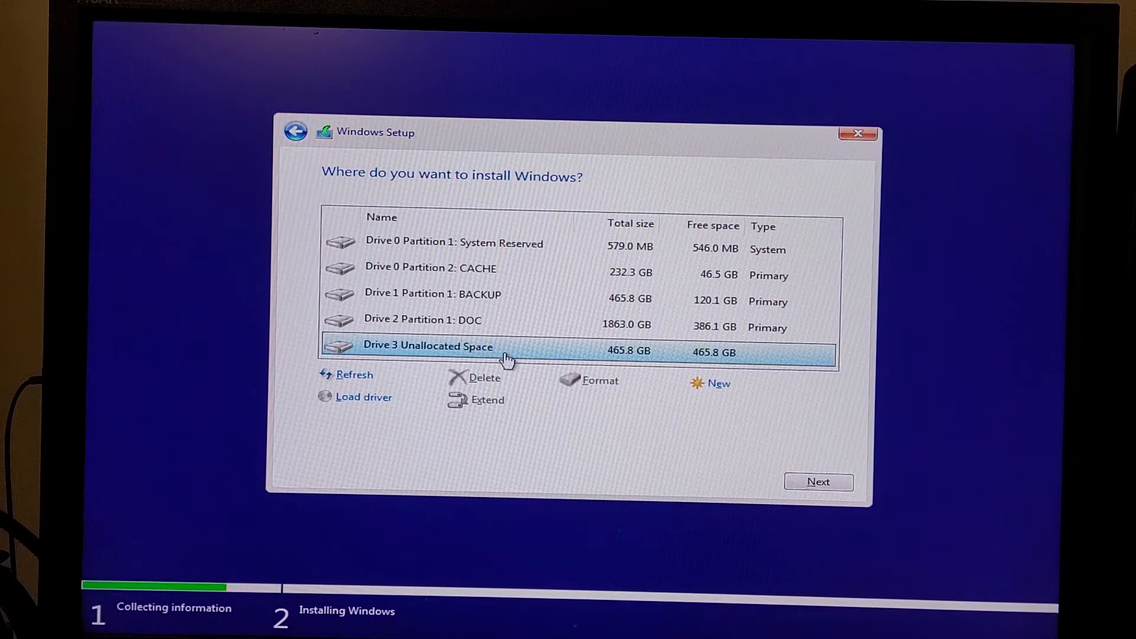
left_click(818, 482)
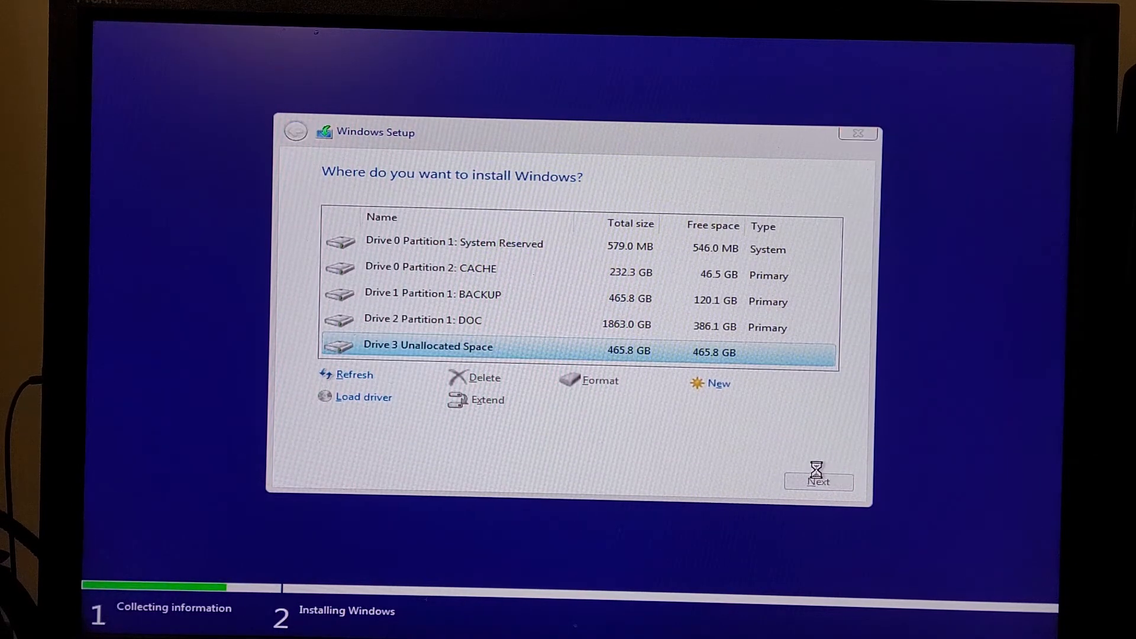
left_click(818, 482)
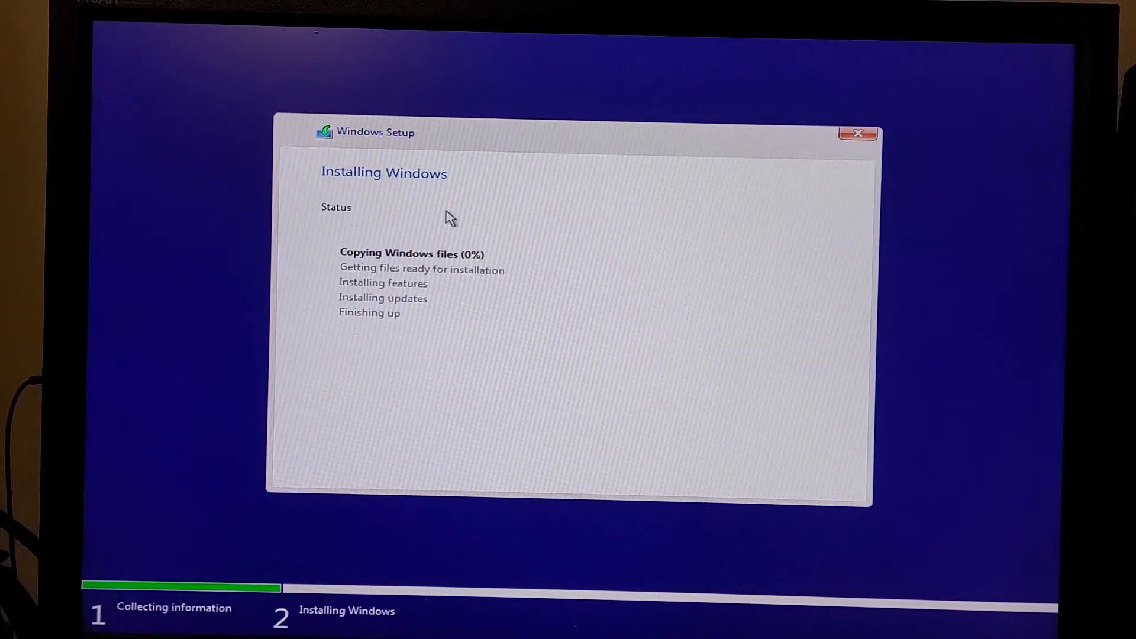
mouse_move(454, 272)
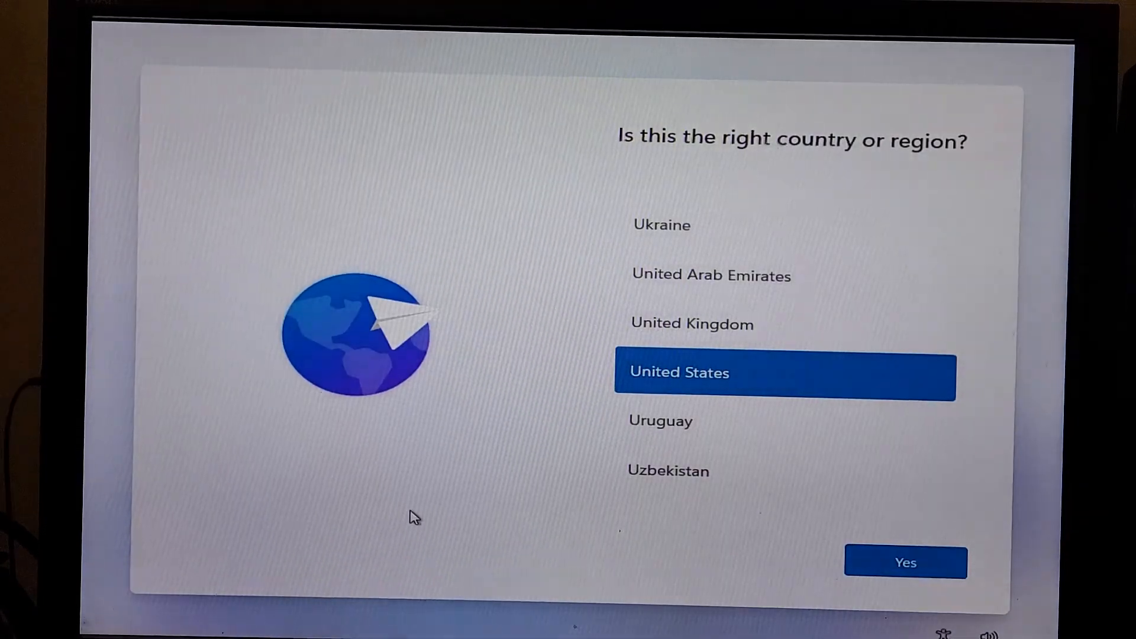
mouse_move(553, 547)
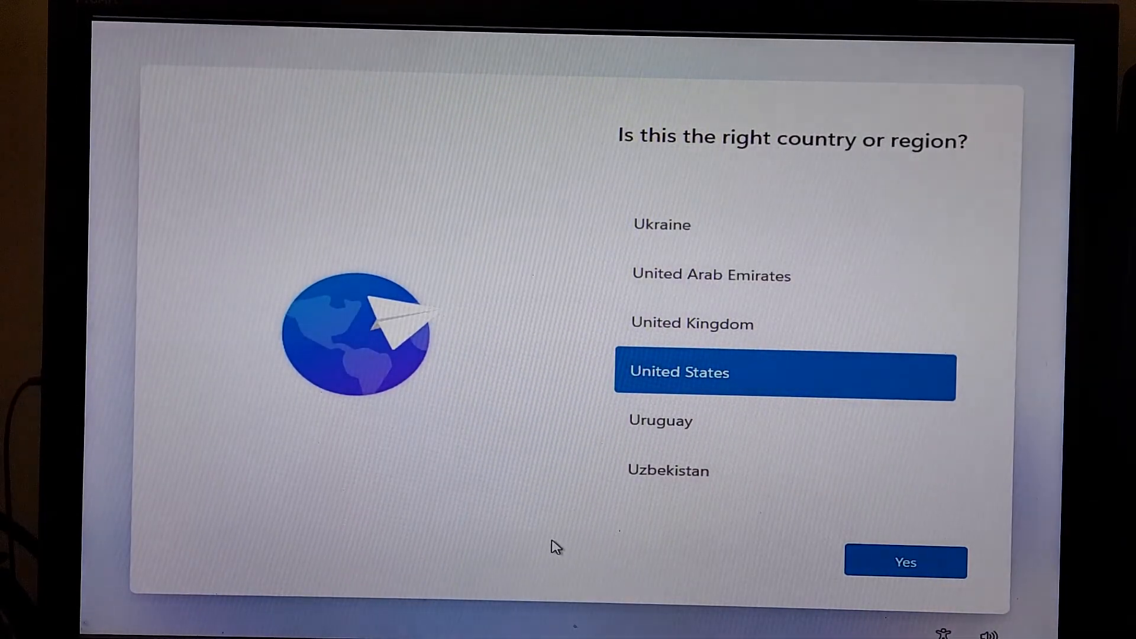